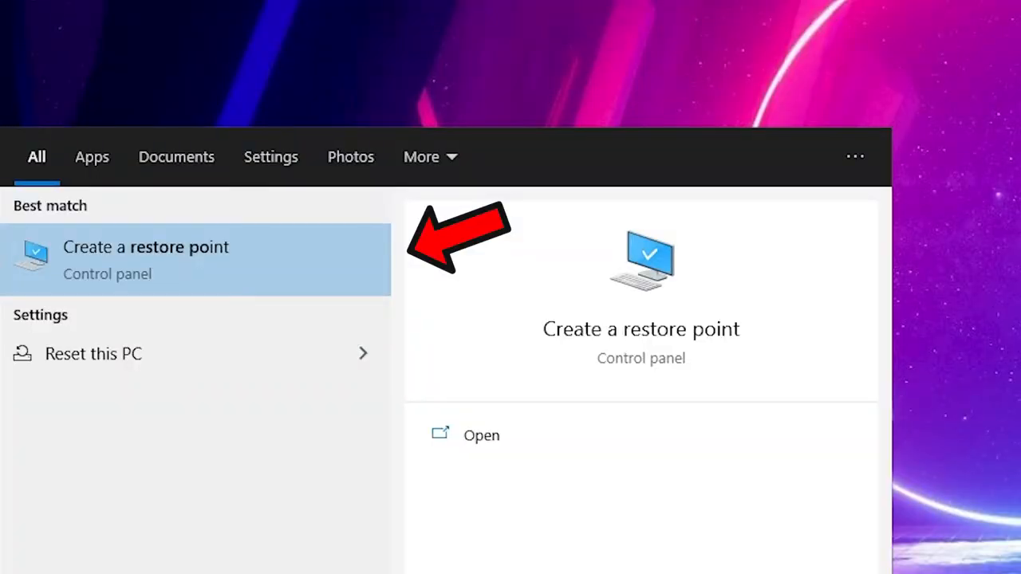
# Step: Open System Protection and start a new restore point, ready to type its description
pyautogui.click(146, 247)
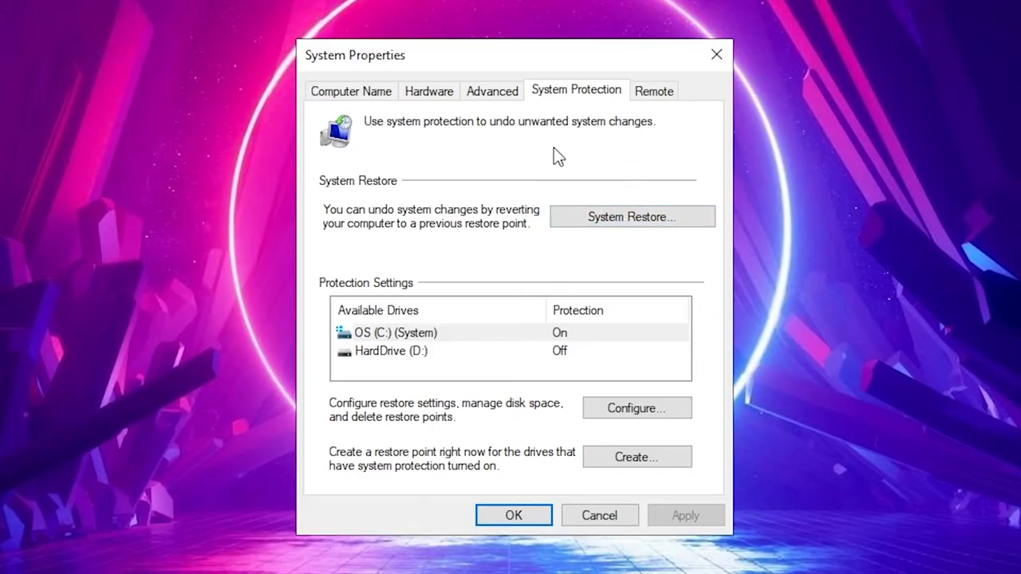
pyautogui.click(635, 456)
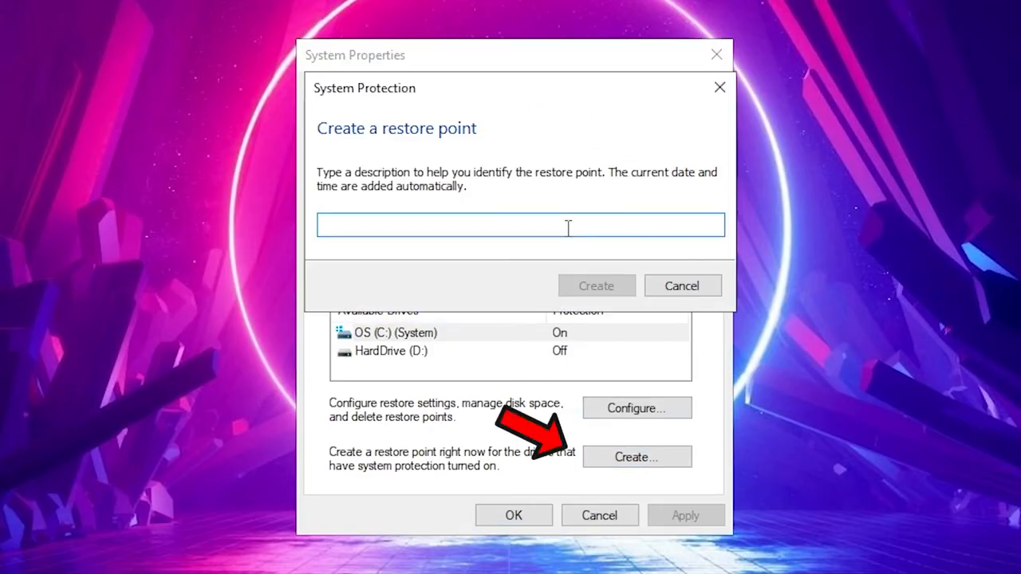
pyautogui.click(596, 286)
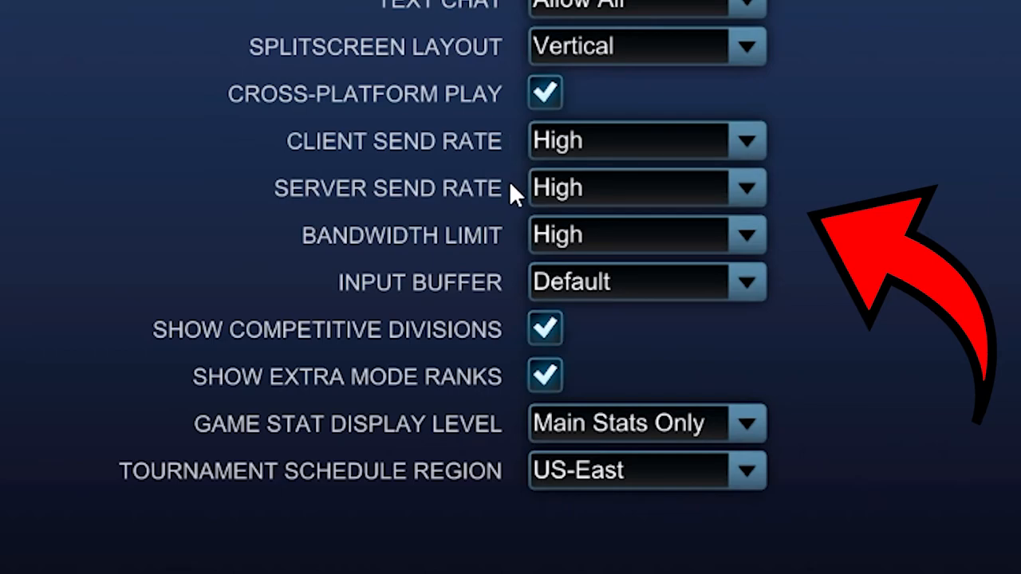
pyautogui.moveTo(510, 247)
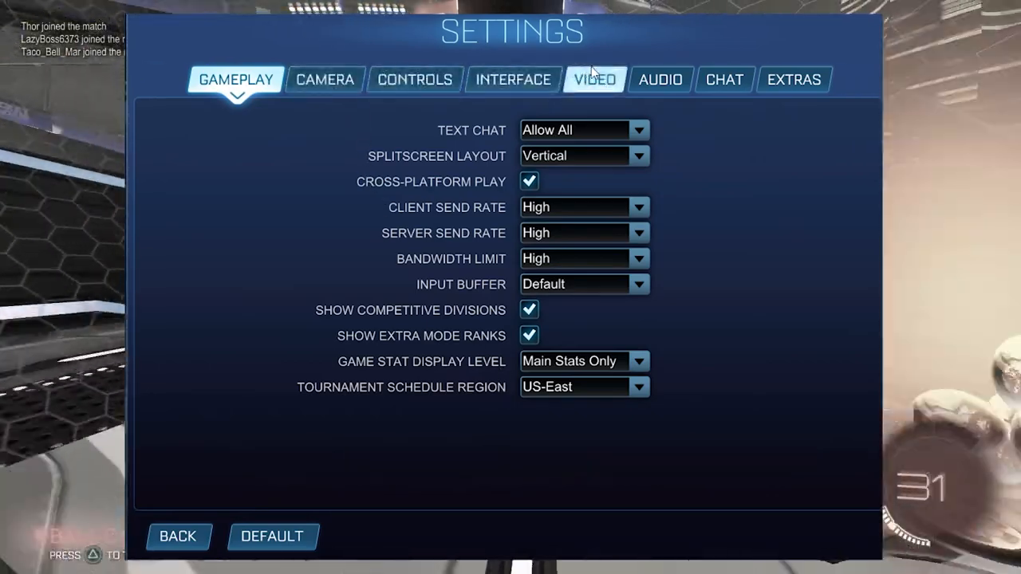
# Step: Keep the Video settings resolution at 1920 x 1080 16:9
pyautogui.click(594, 79)
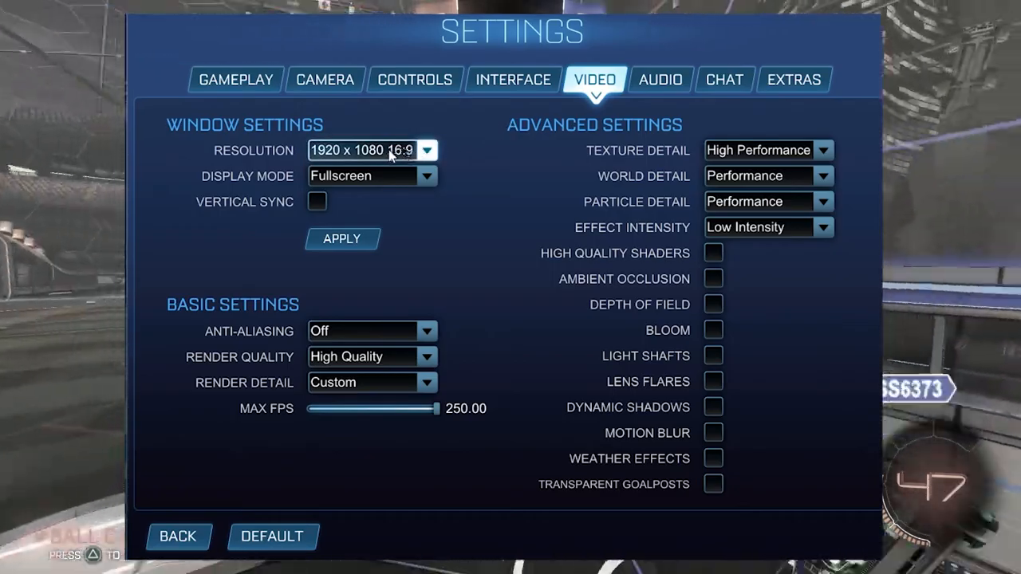
pyautogui.click(429, 150)
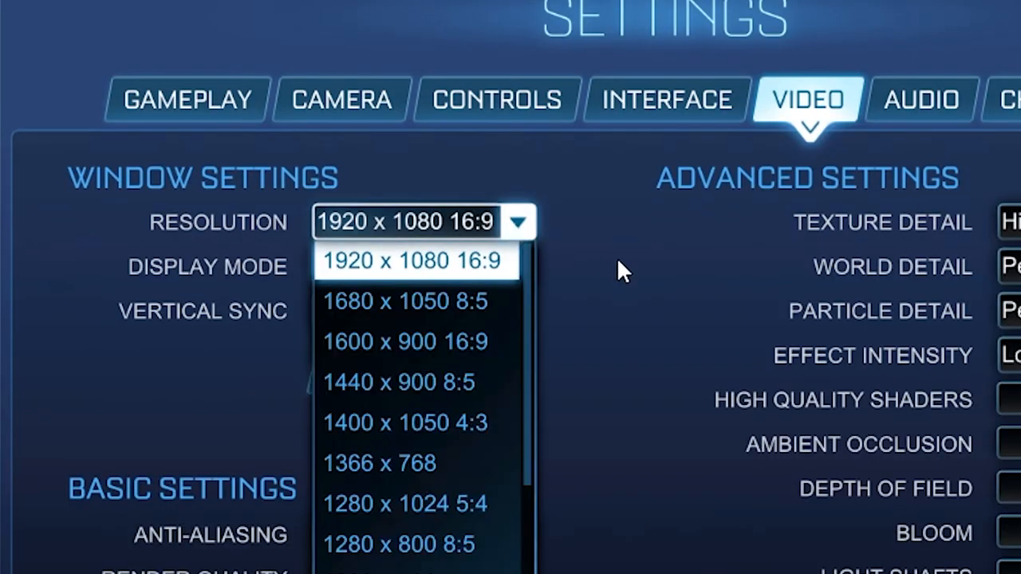
pyautogui.click(413, 260)
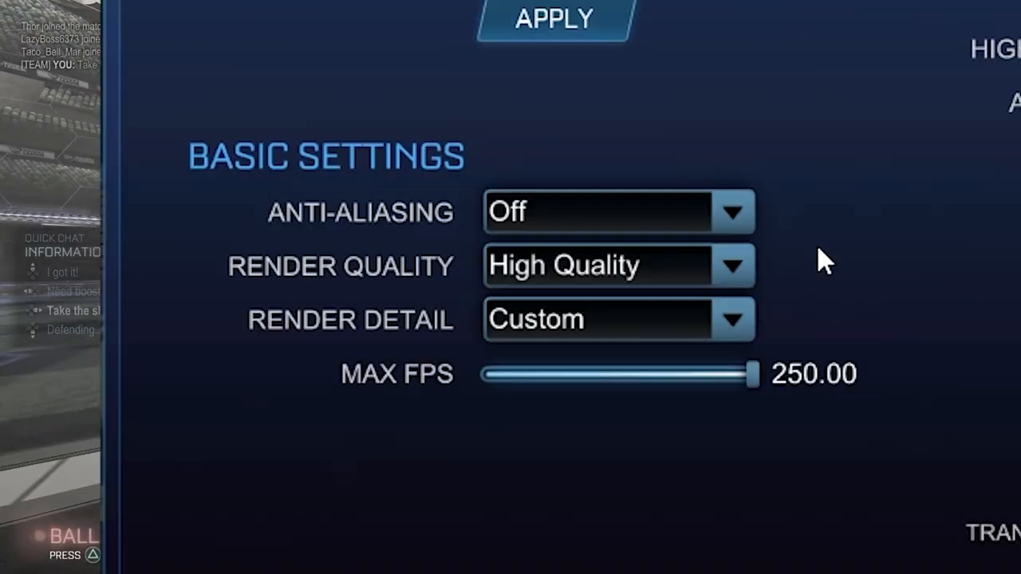
# Step: Check render quality, set render detail to Performance, and tune the max FPS slider
pyautogui.click(732, 265)
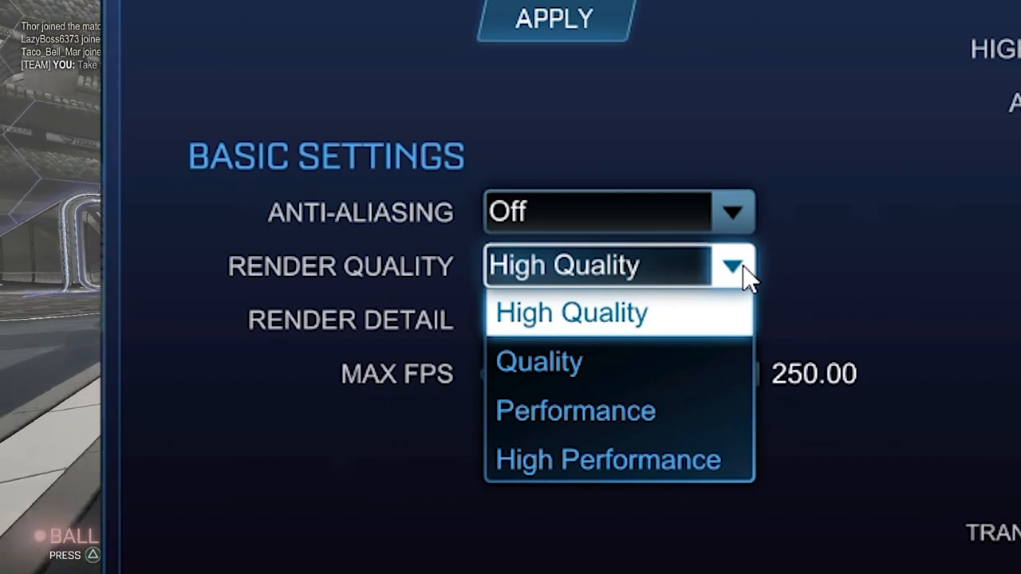
pyautogui.moveTo(522, 446)
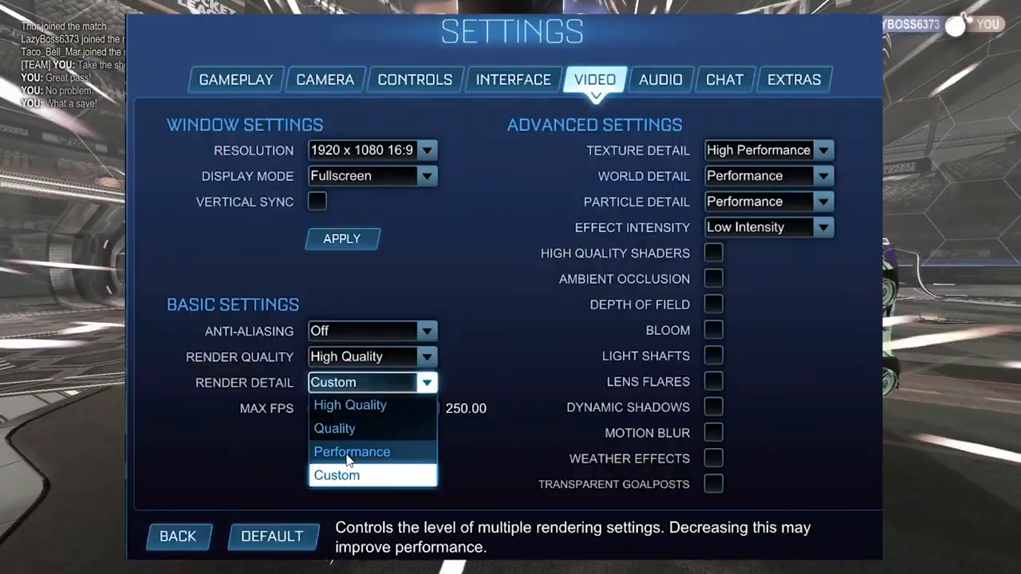
pyautogui.click(352, 452)
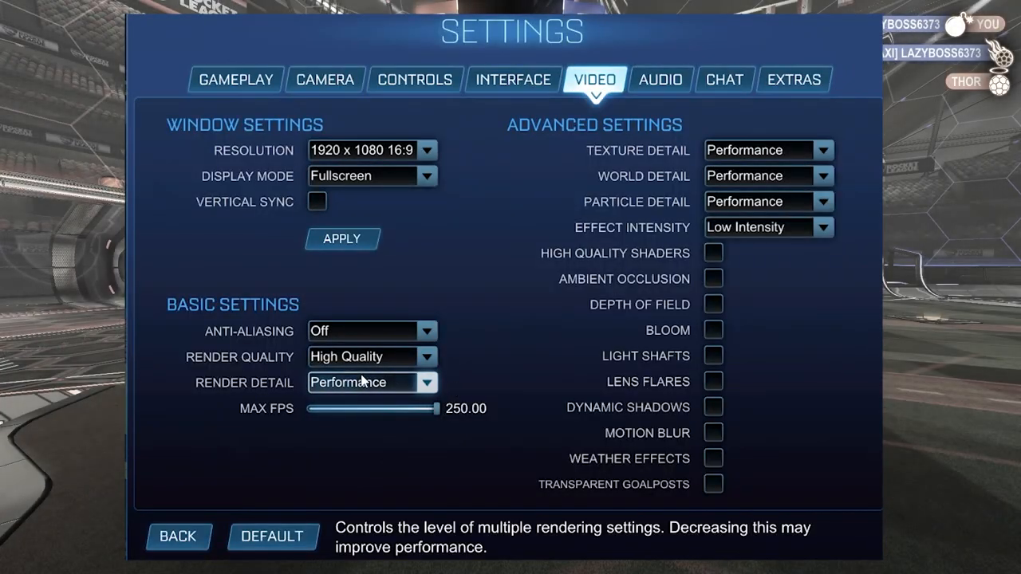
pyautogui.moveTo(435, 408); pyautogui.dragTo(305, 407)
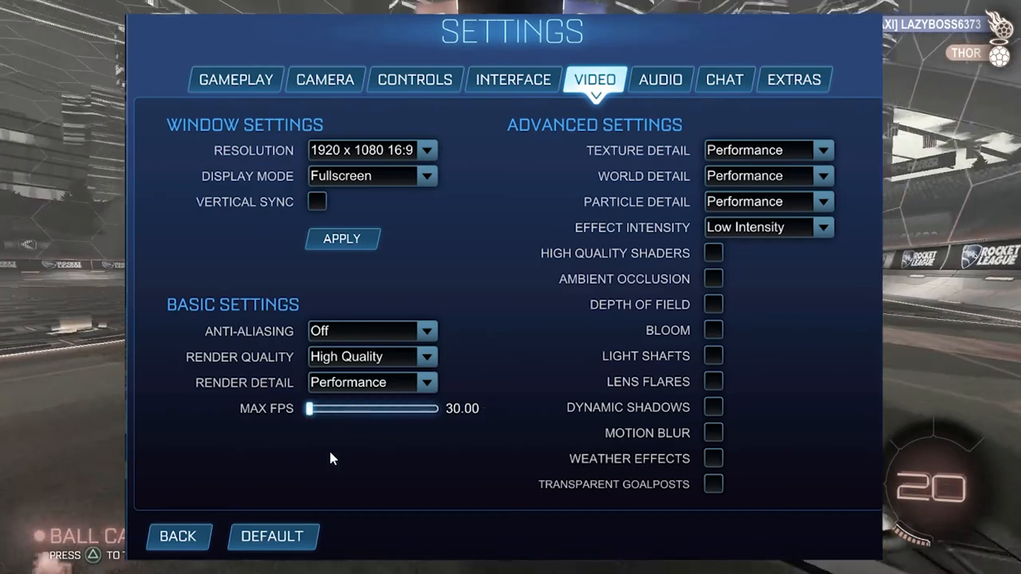
pyautogui.moveTo(307, 408); pyautogui.dragTo(343, 408)
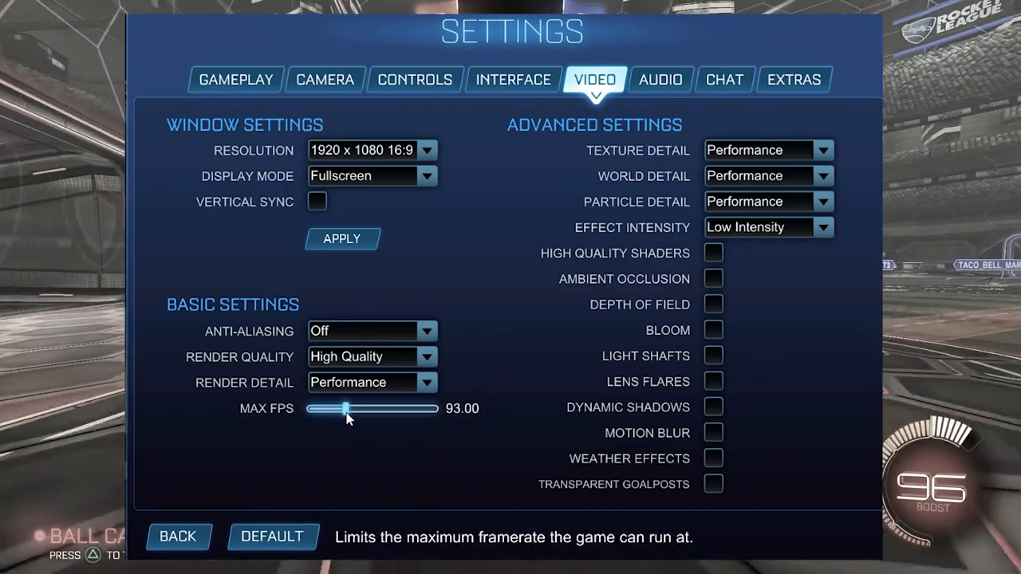
pyautogui.moveTo(347, 408); pyautogui.dragTo(423, 408)
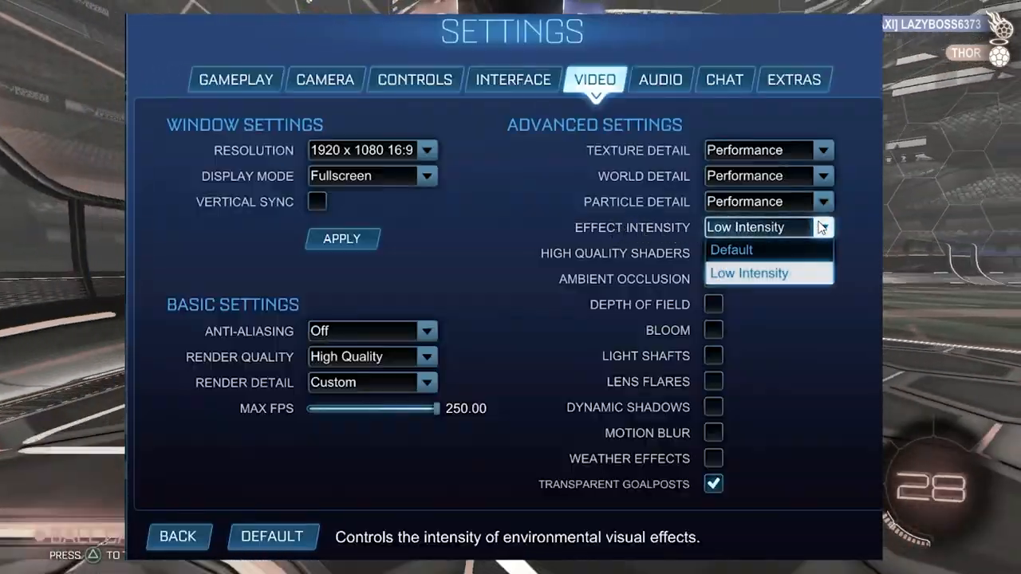
# Step: Keep effect intensity at Low Intensity
pyautogui.click(748, 273)
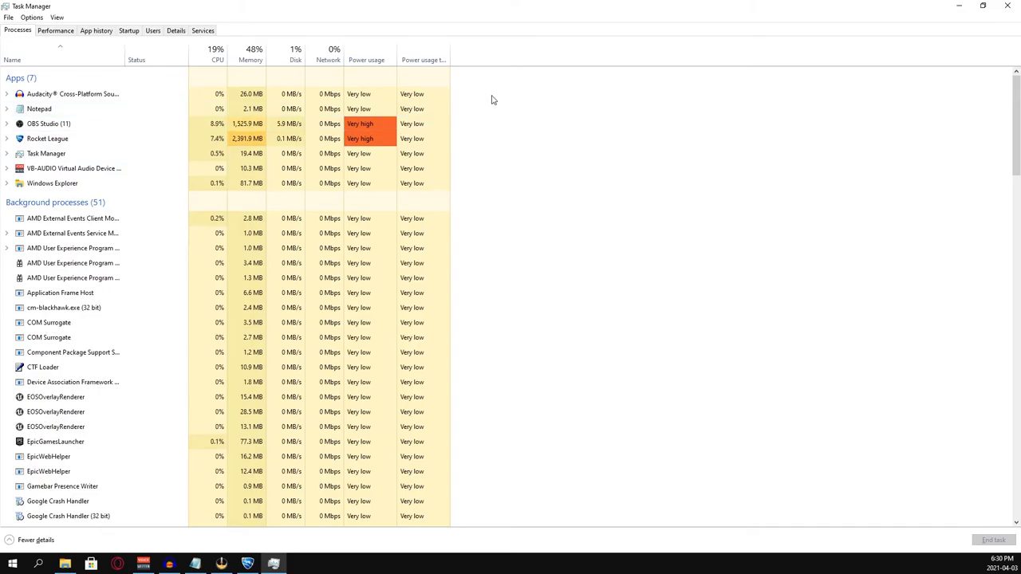
# Step: Go from the Rocket League app to RocketLeague.exe in Details and open its context menu
pyautogui.rightClick(47, 138)
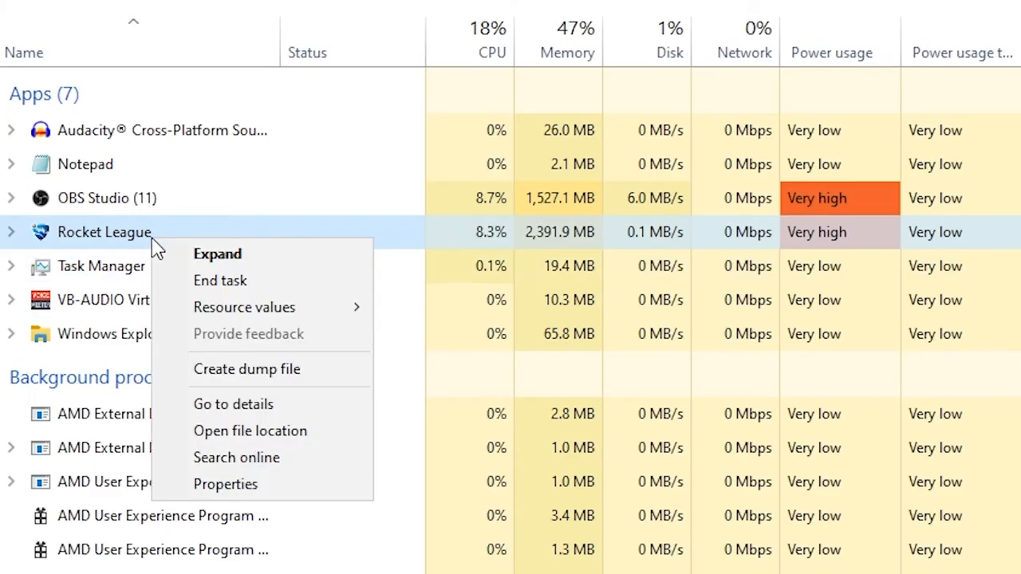
pyautogui.moveTo(233, 404)
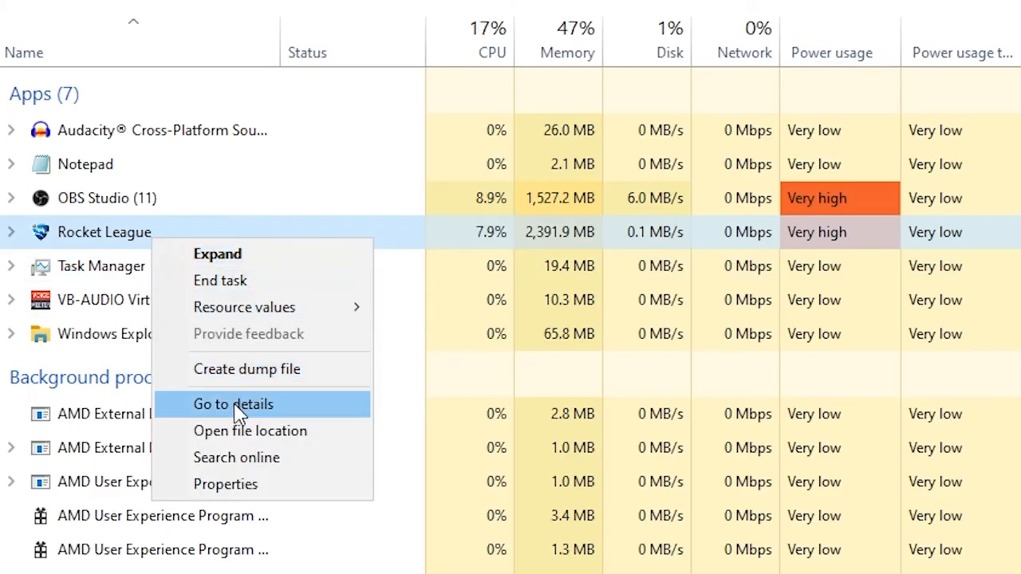
pyautogui.click(232, 405)
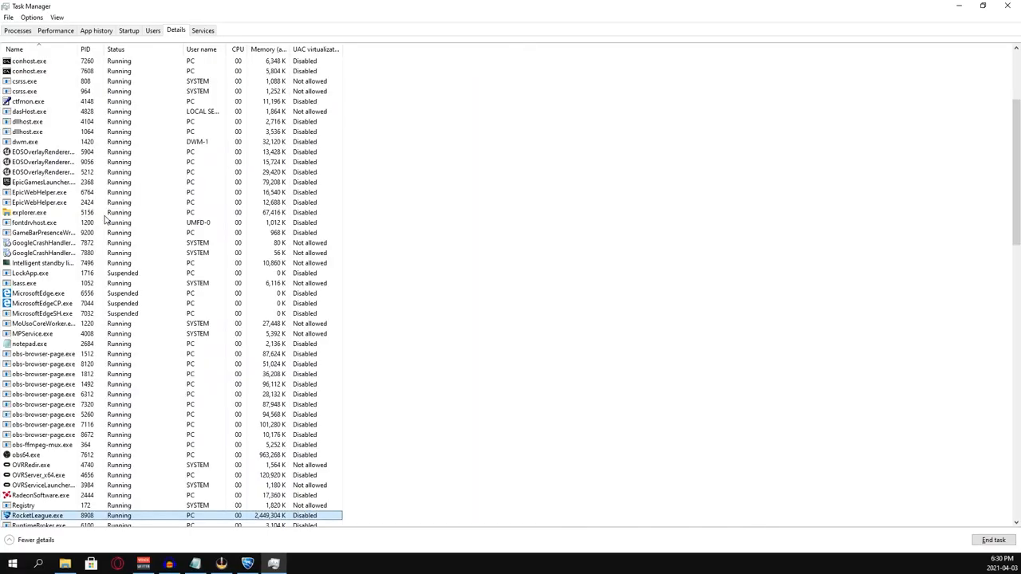
pyautogui.scroll(-3)
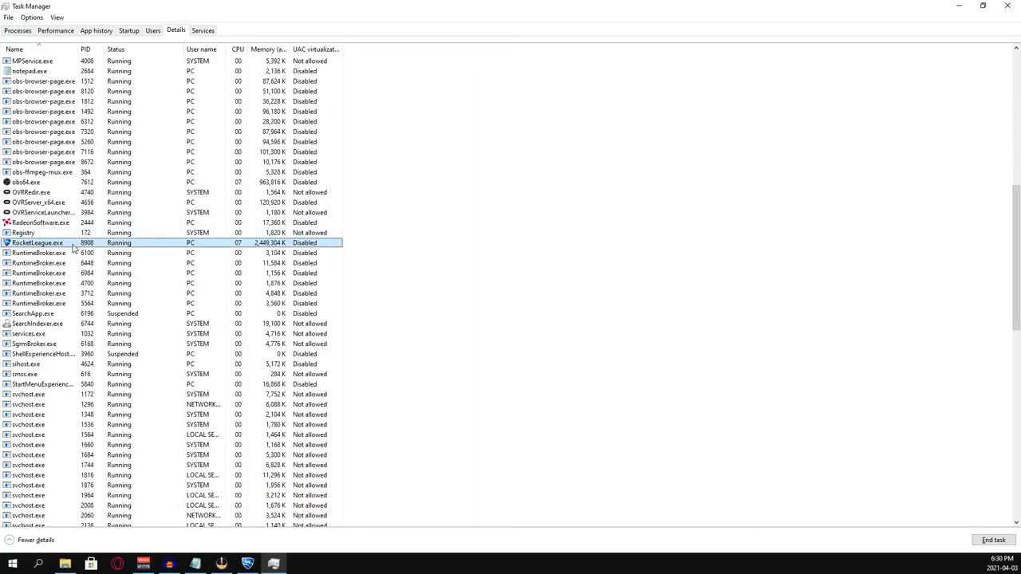
pyautogui.rightClick(37, 243)
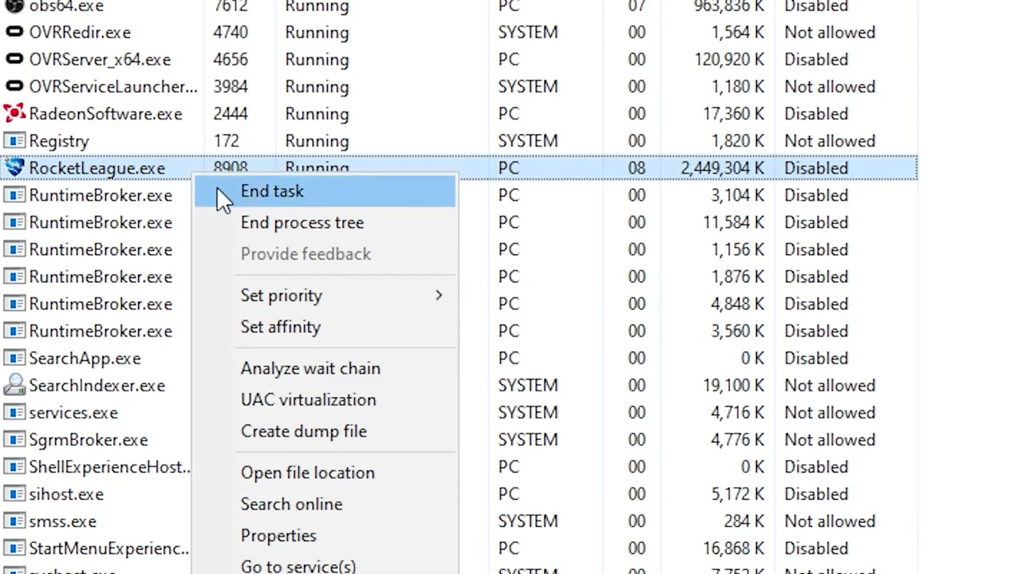
pyautogui.moveTo(281, 295)
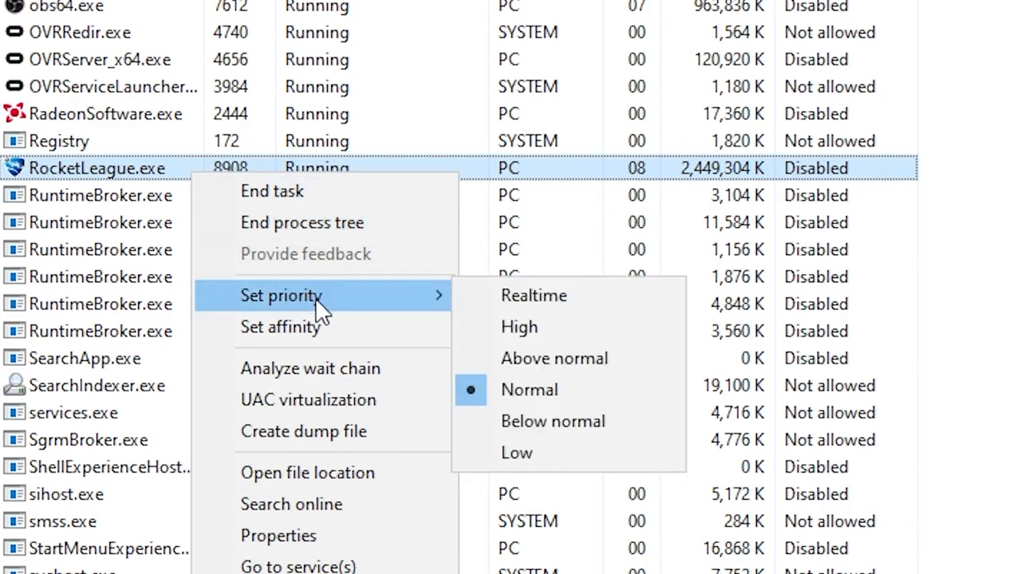
pyautogui.moveTo(519, 327)
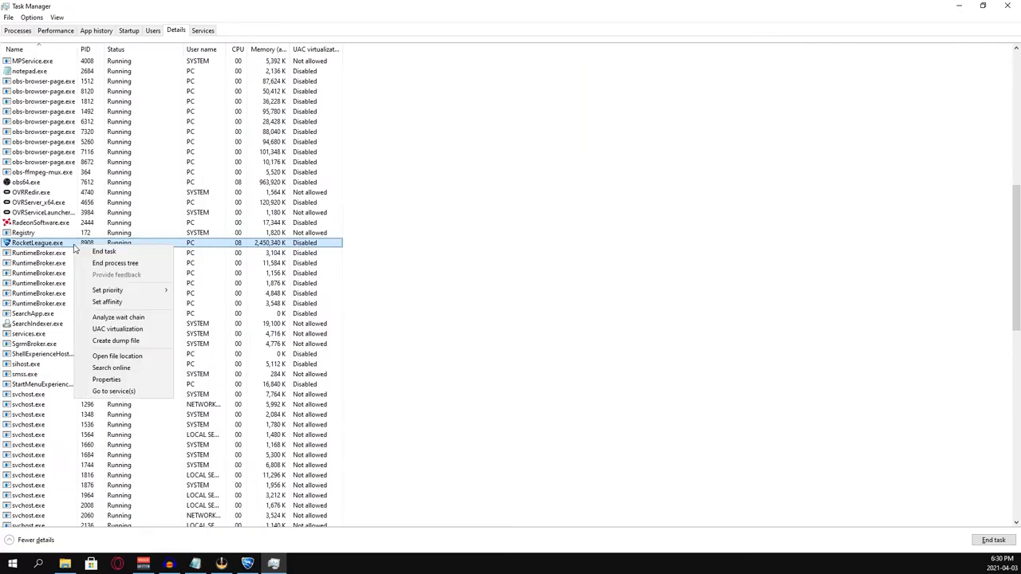
pyautogui.moveTo(107, 302)
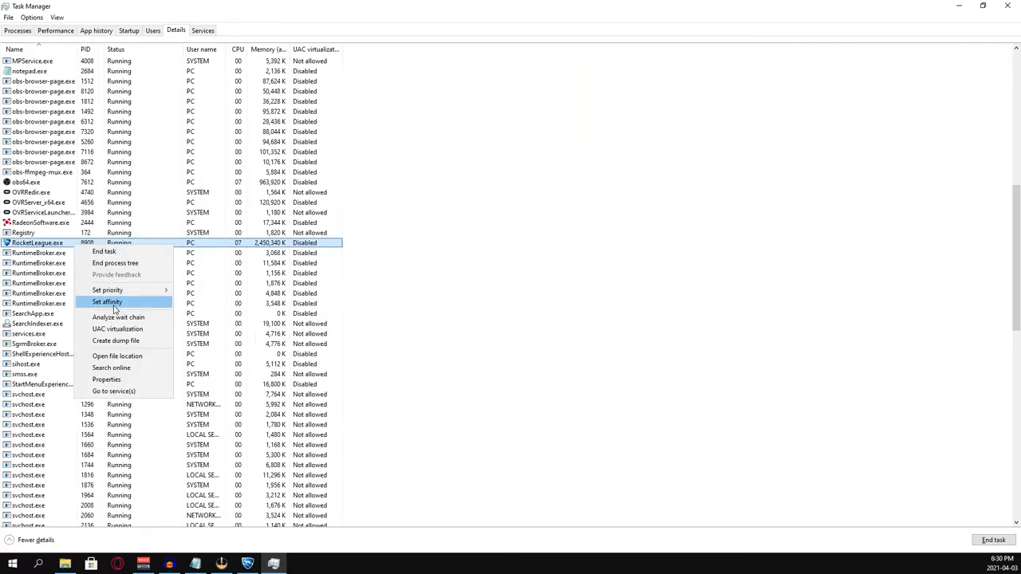
# Step: Confirm RocketLeague.exe's processor affinity with all CPUs allowed
pyautogui.click(107, 302)
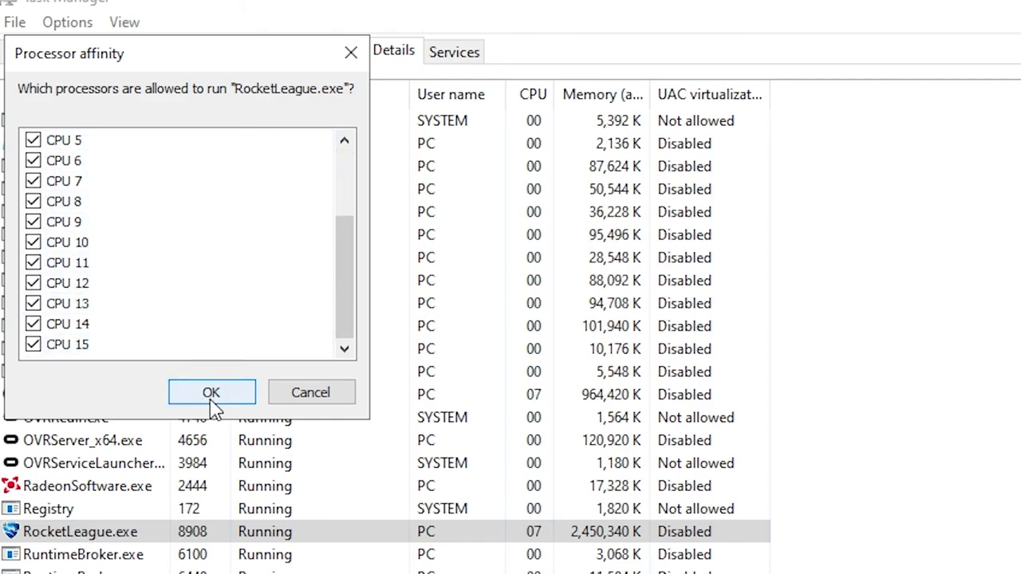
pyautogui.click(211, 392)
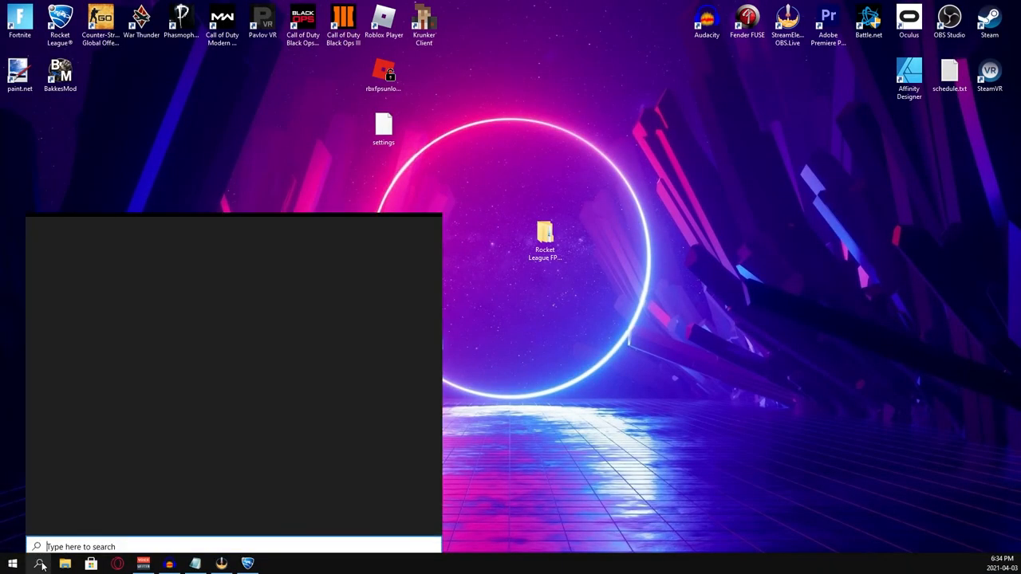
# Step: Open the graphics settings file browser and enter C:\Program Files
pyautogui.write('gr')
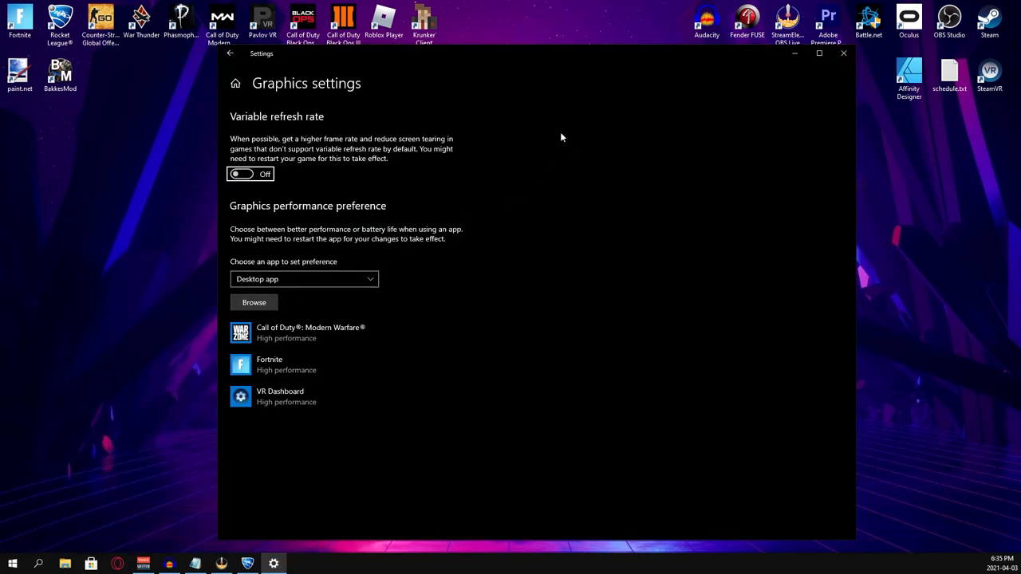
pyautogui.click(253, 302)
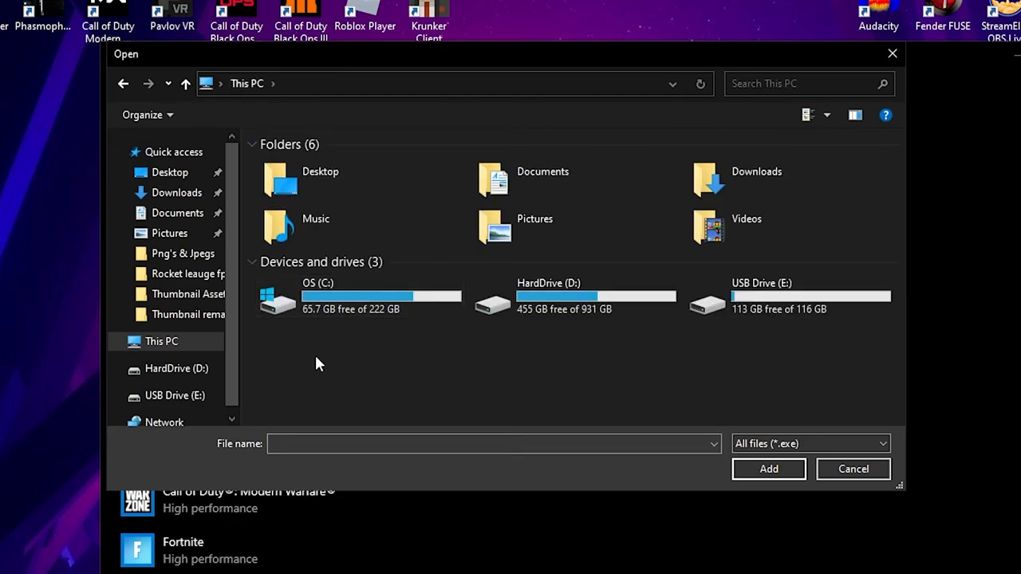
pyautogui.doubleClick(317, 296)
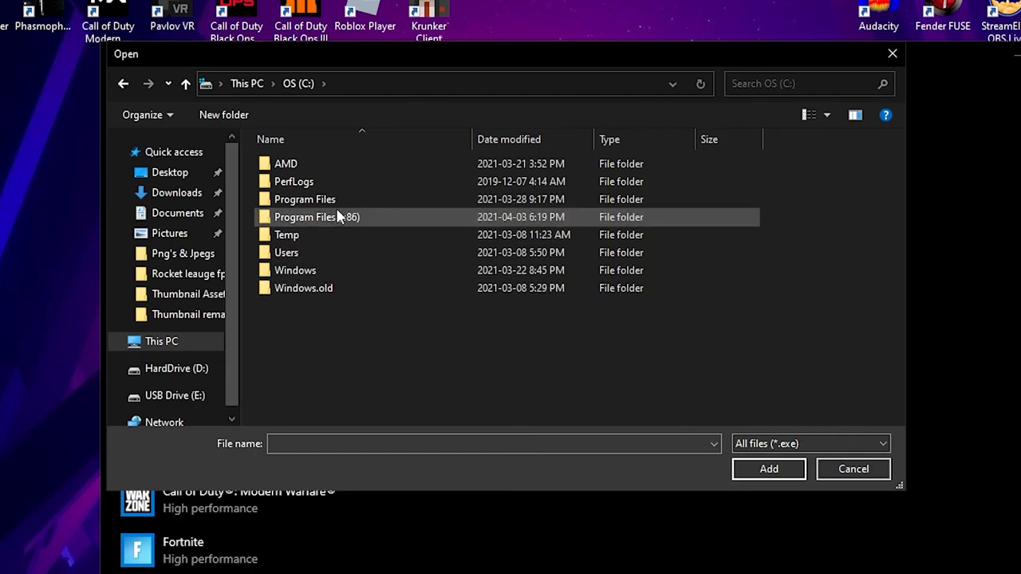
pyautogui.doubleClick(305, 198)
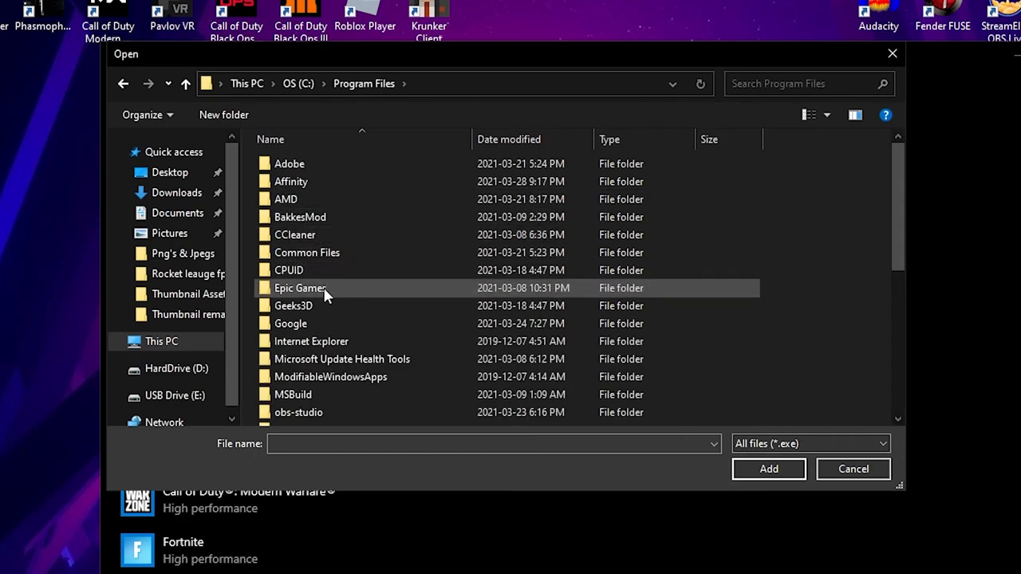
# Step: Navigate through Epic Games, rocketleague and Binaries into the Win64 folder
pyautogui.doubleClick(301, 288)
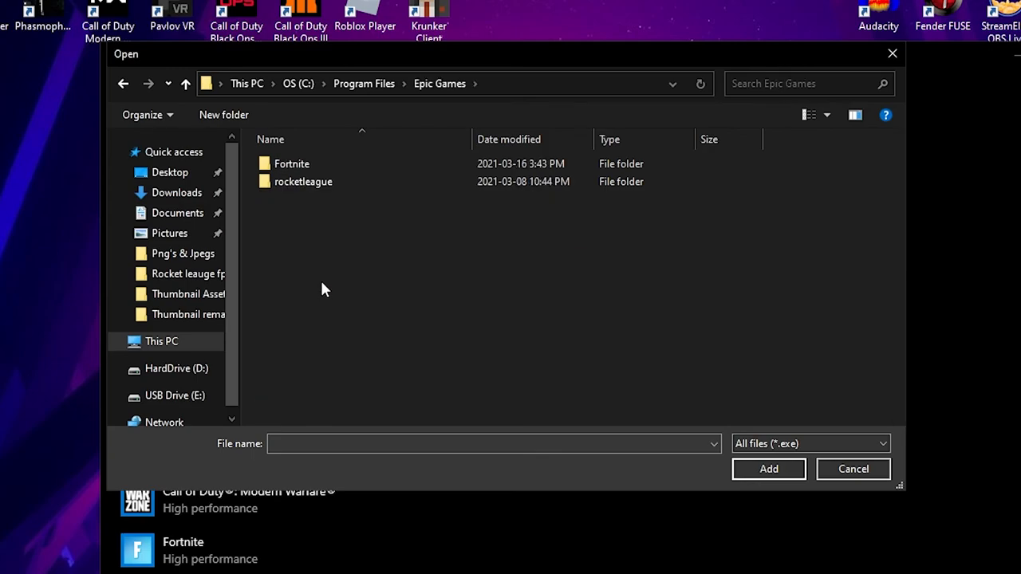
pyautogui.click(303, 181)
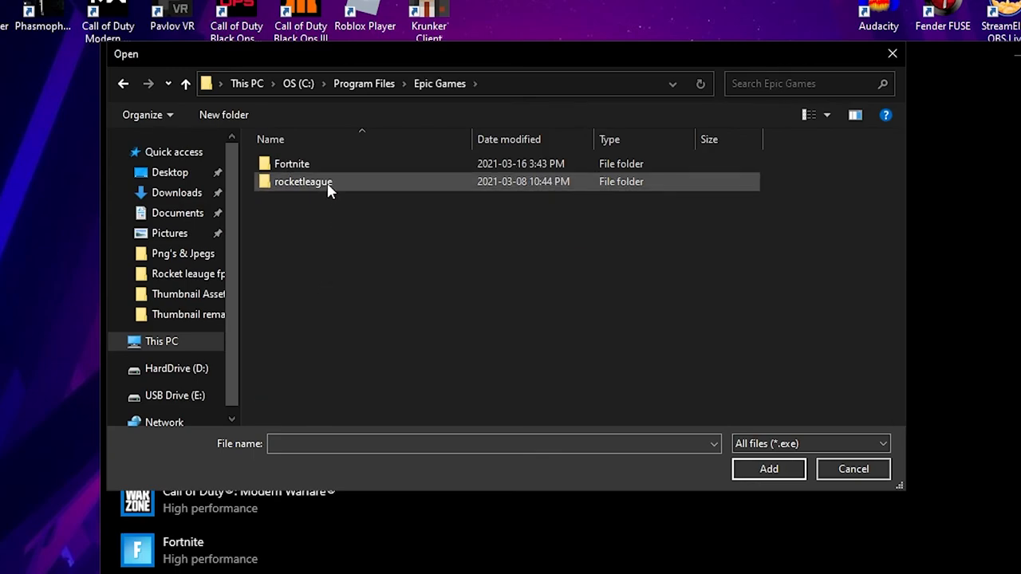
pyautogui.doubleClick(303, 181)
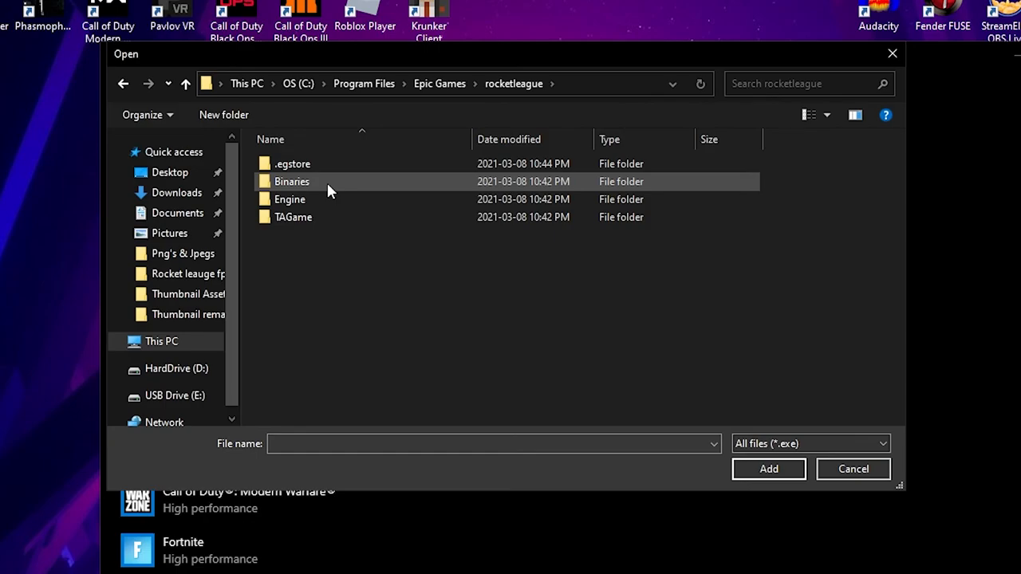
pyautogui.doubleClick(292, 181)
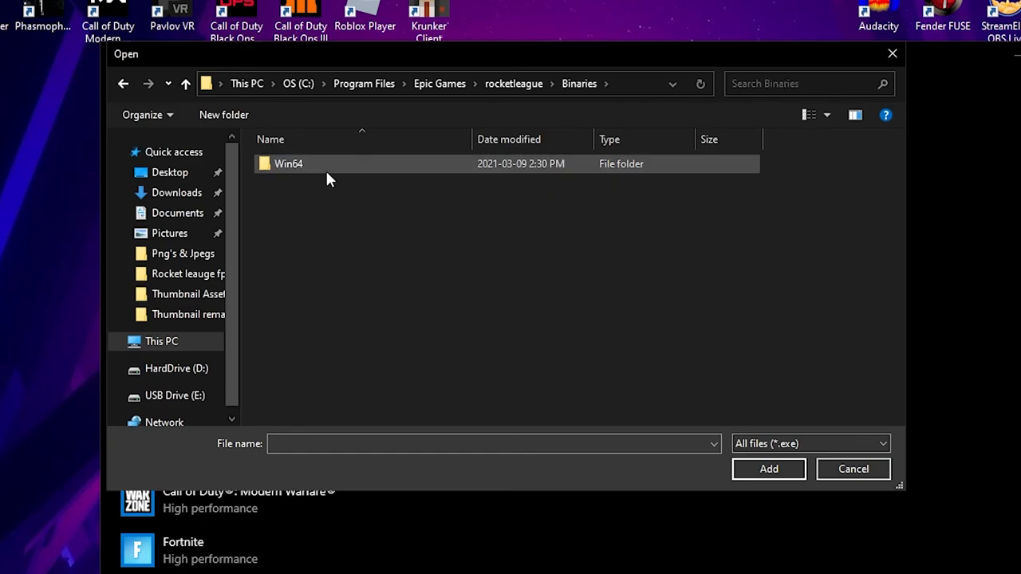
pyautogui.doubleClick(288, 163)
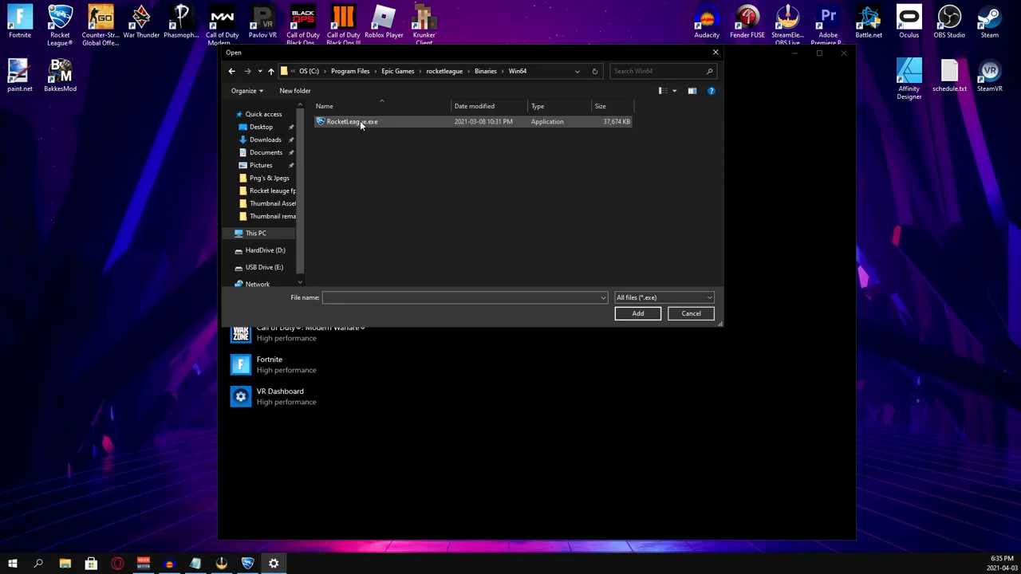
# Step: Add RocketLeague.exe to the graphics list and choose its performance preference
pyautogui.click(352, 122)
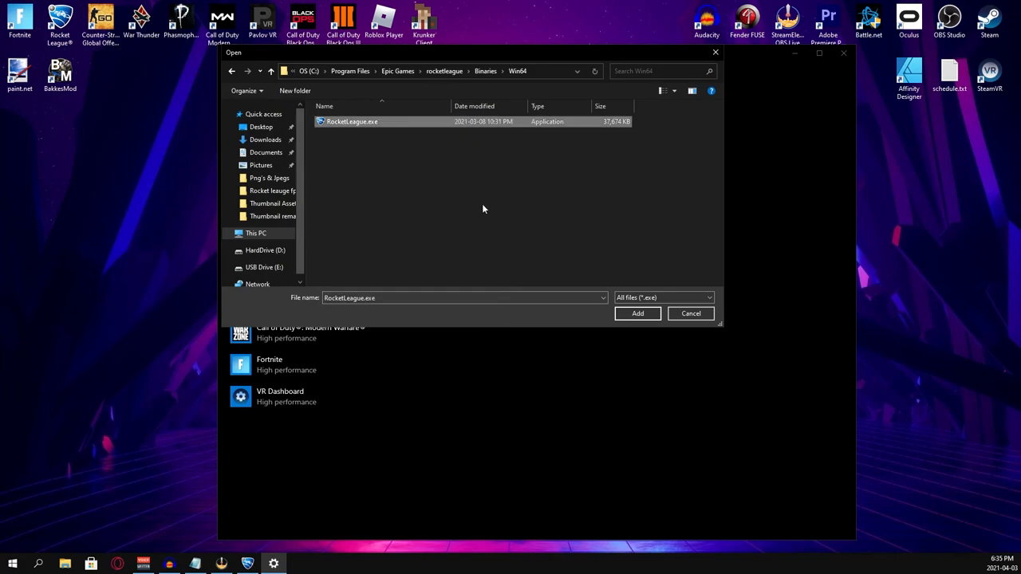
pyautogui.click(638, 313)
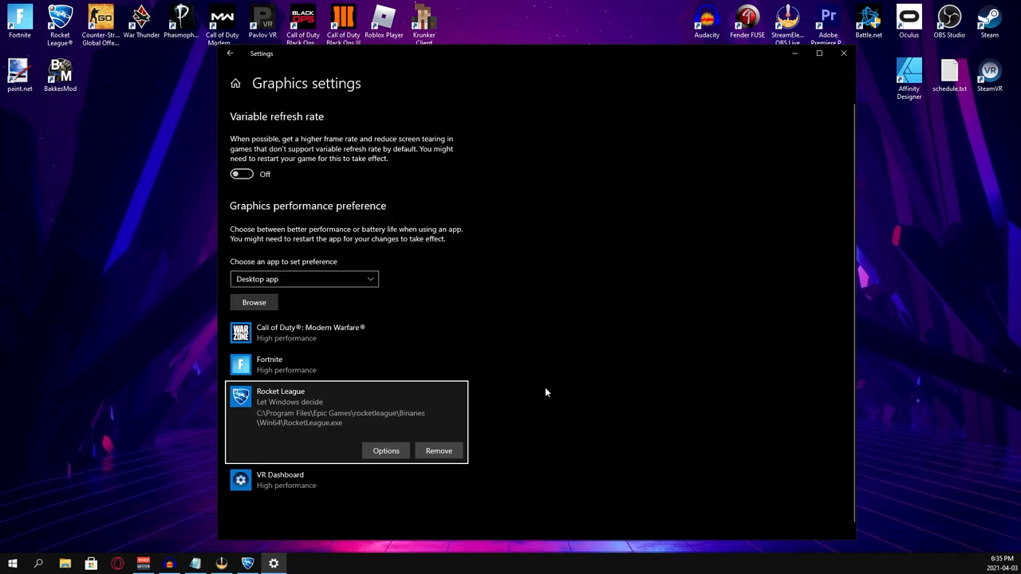
pyautogui.moveTo(385, 451)
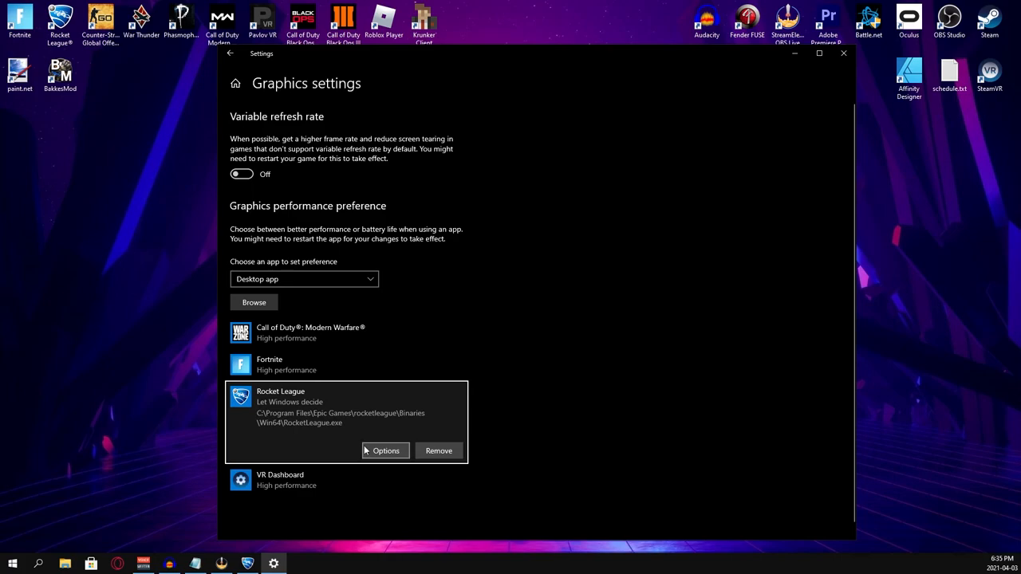
pyautogui.click(385, 451)
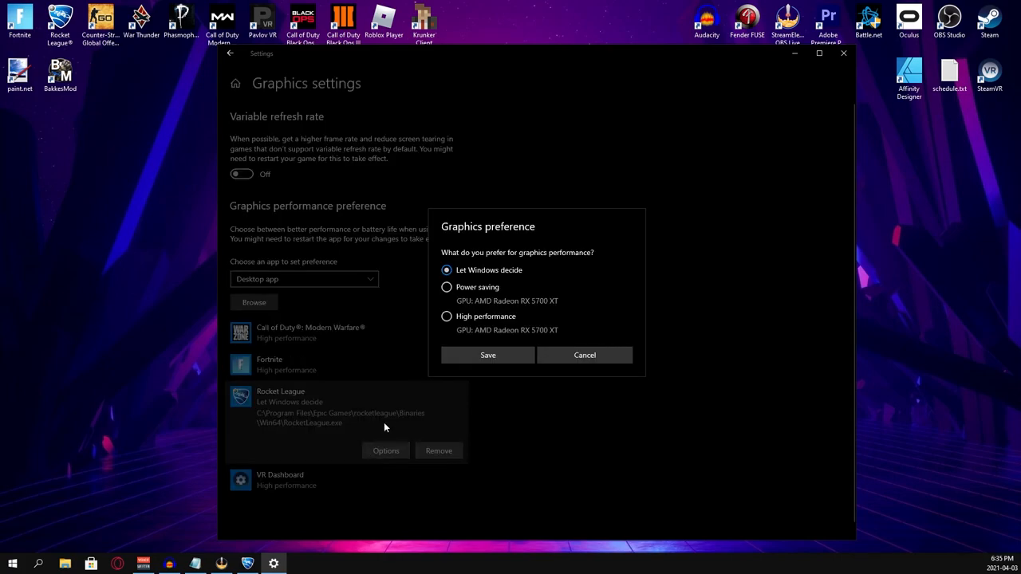
pyautogui.click(446, 316)
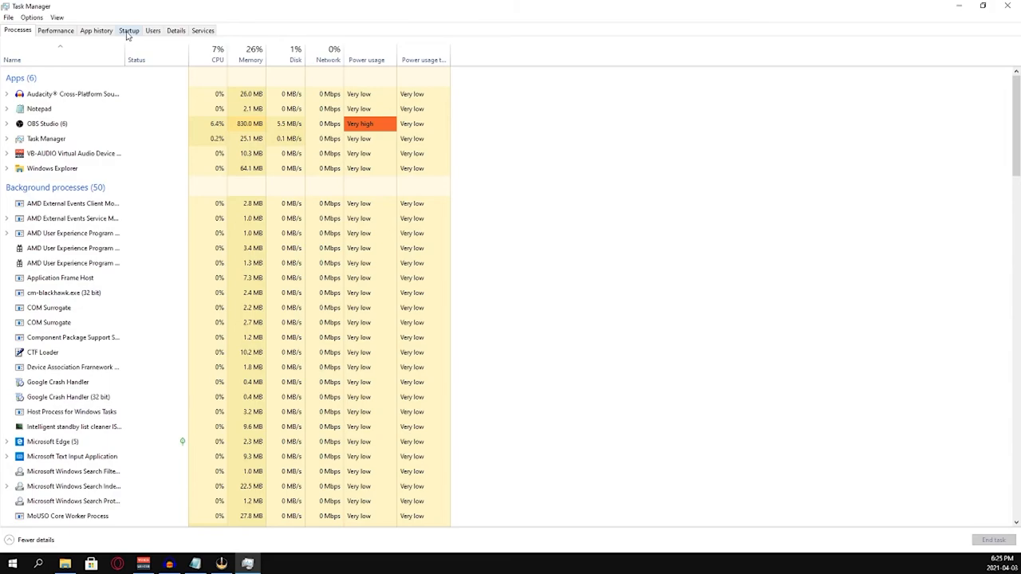
# Step: Disable Steam in Task Manager's Startup apps list
pyautogui.click(129, 30)
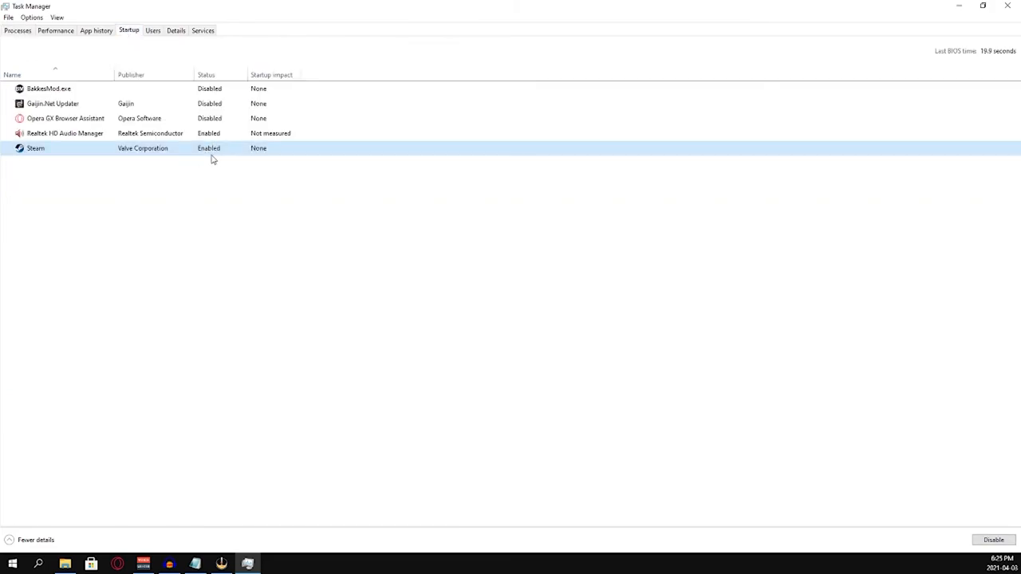
pyautogui.rightClick(36, 149)
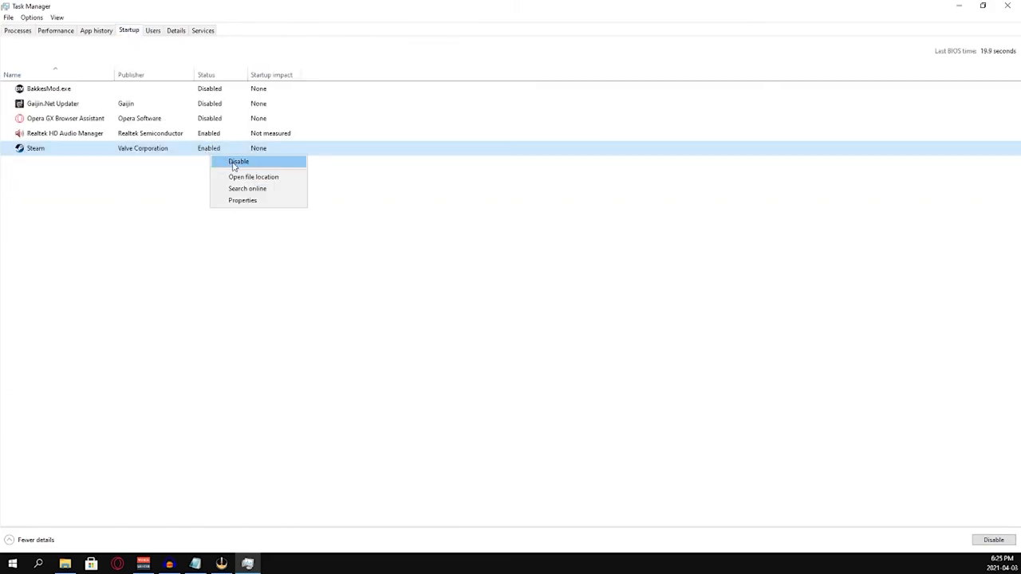
pyautogui.click(237, 161)
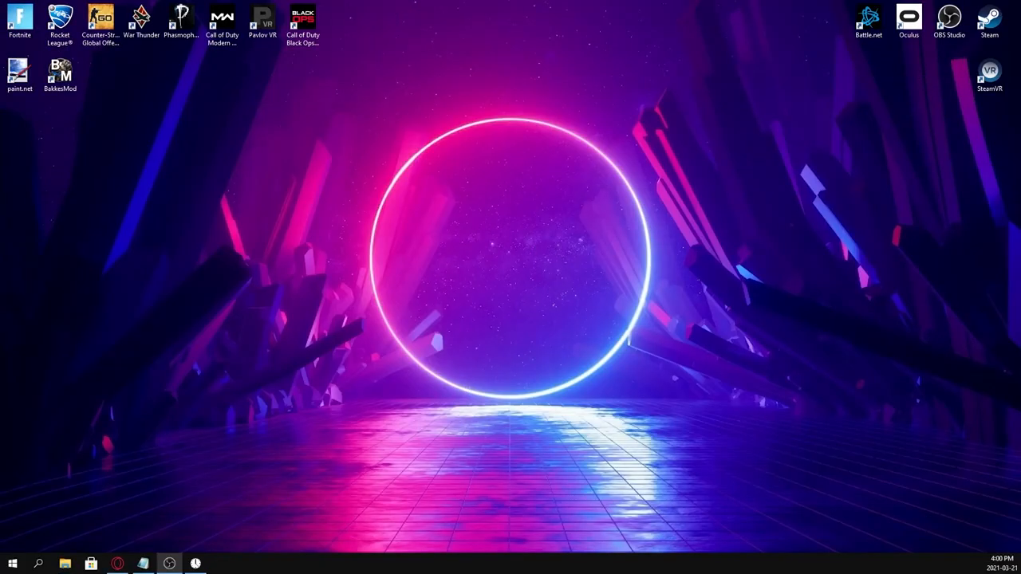
pyautogui.moveTo(323, 439)
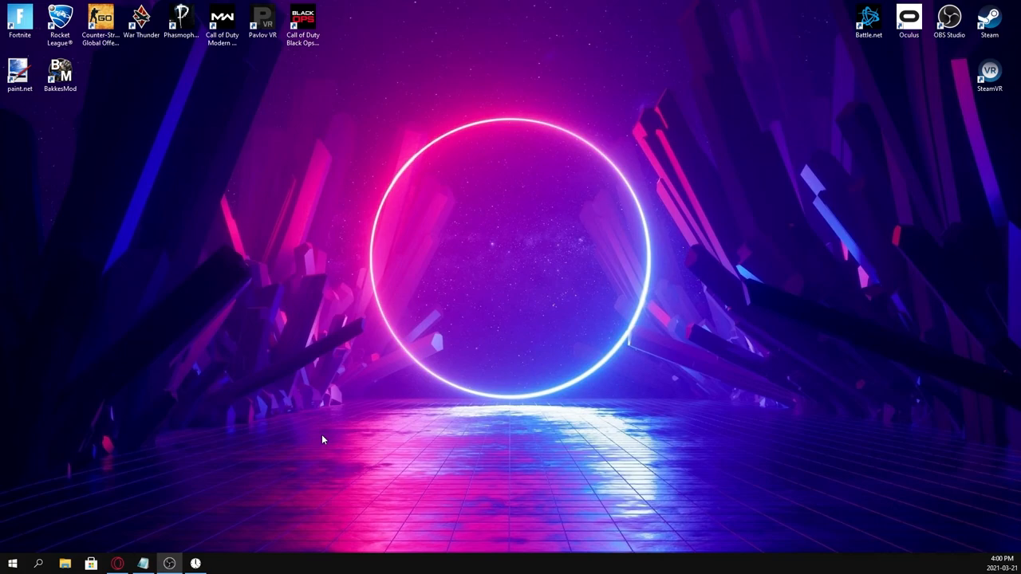
# Step: Search 'power op', go through Power & sleep to Additional power settings, and show more plans
pyautogui.click(12, 563)
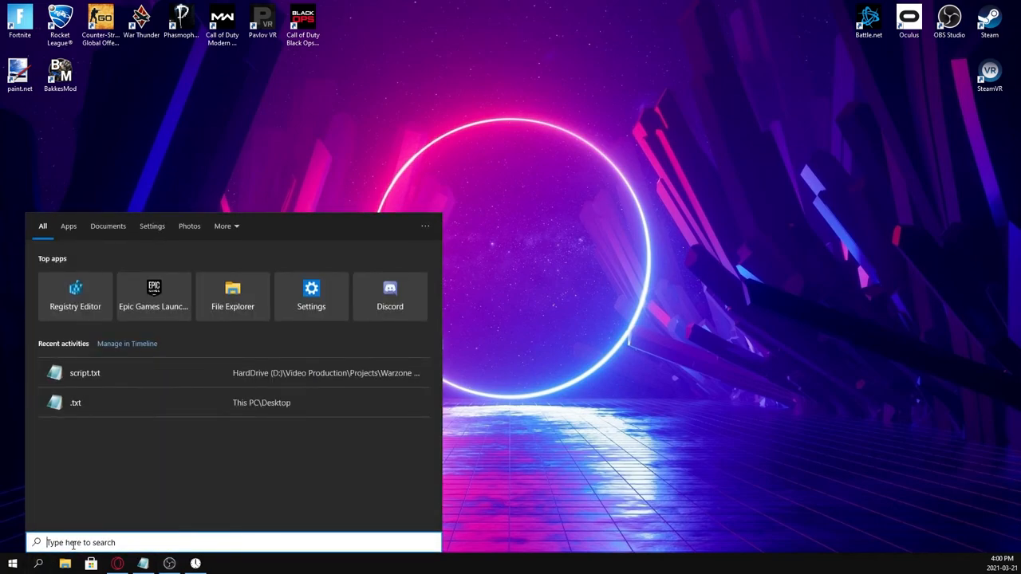
pyautogui.write('power op')
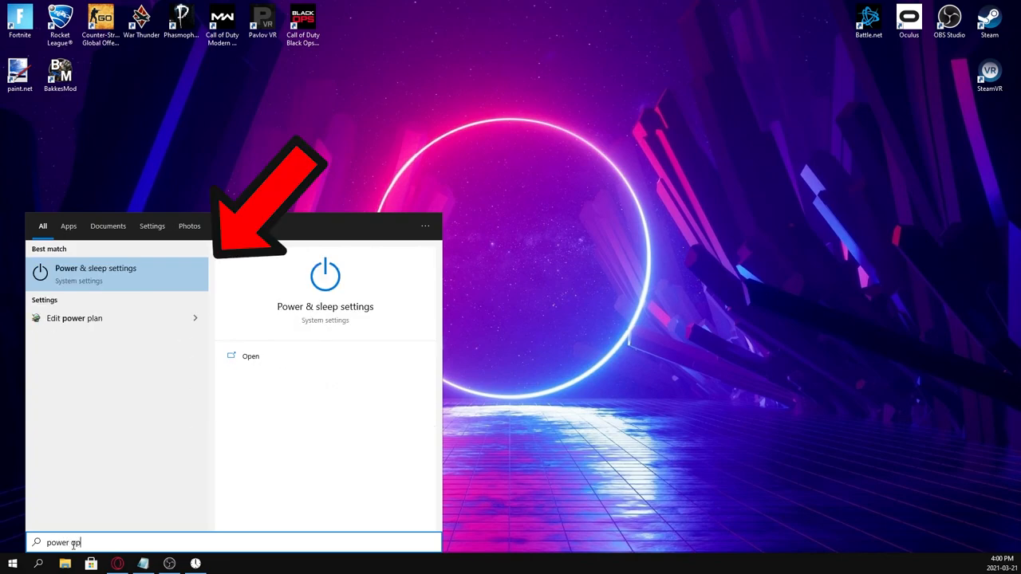
pyautogui.click(96, 274)
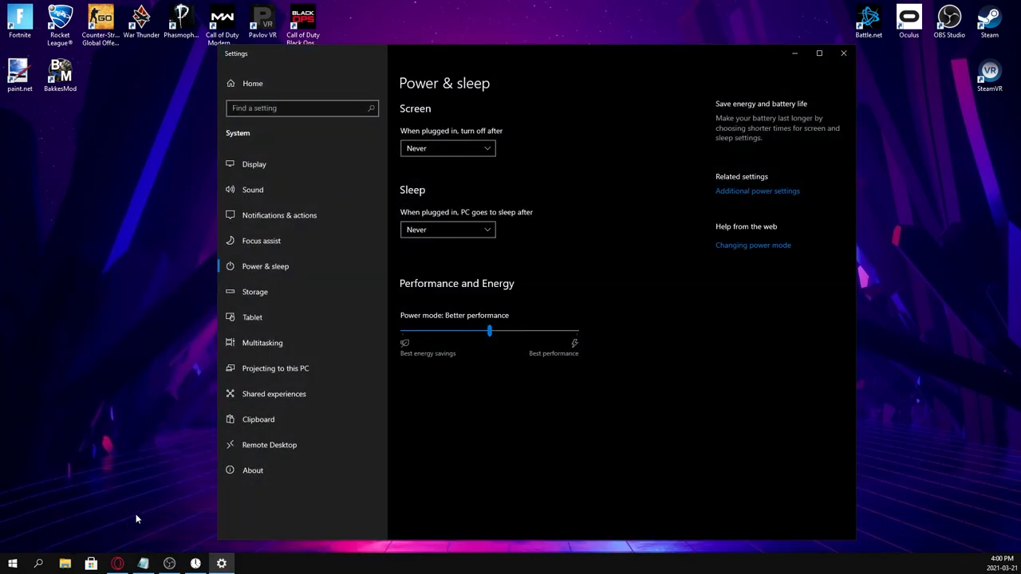
pyautogui.moveTo(724, 200)
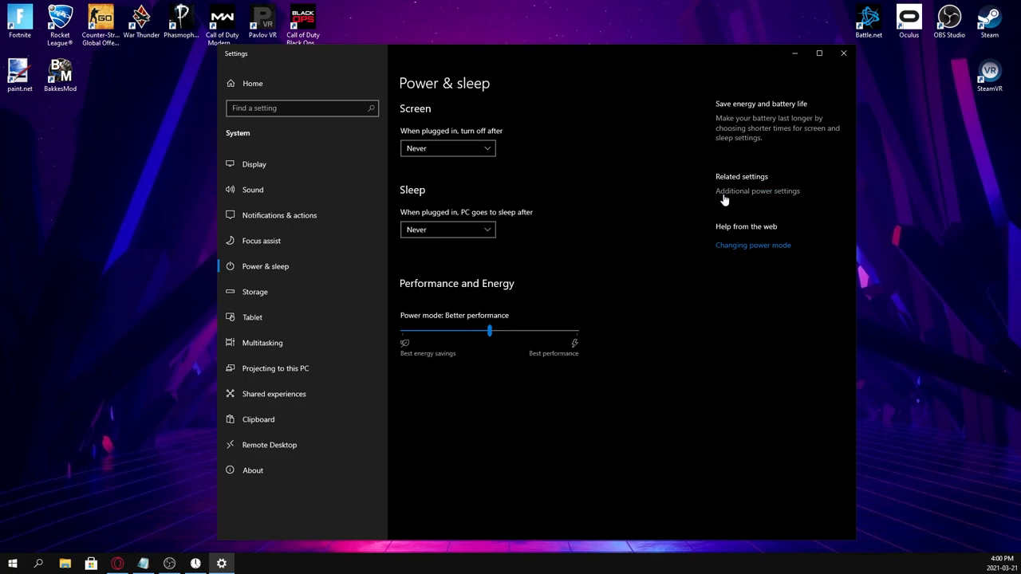
pyautogui.click(757, 191)
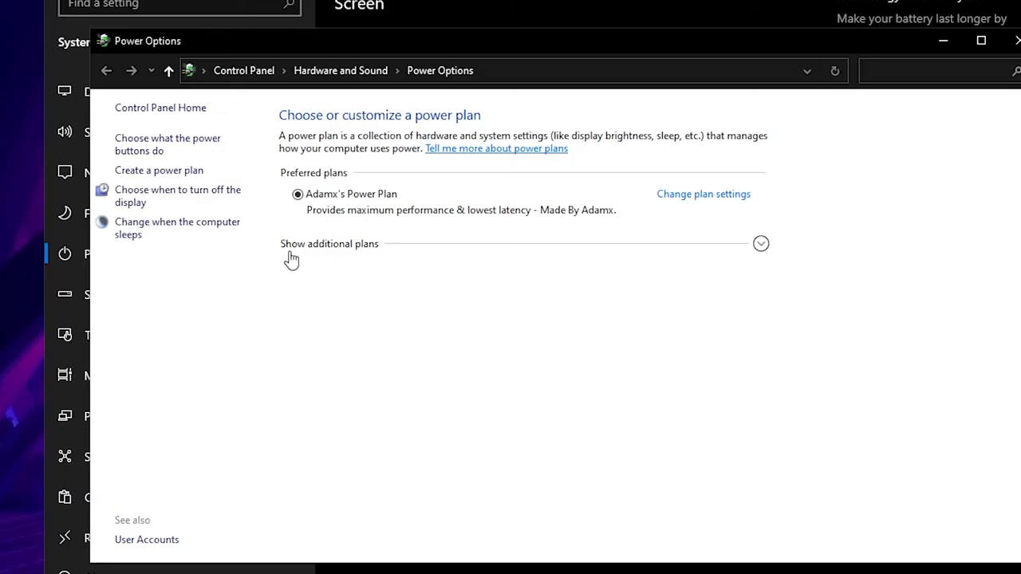
pyautogui.click(760, 243)
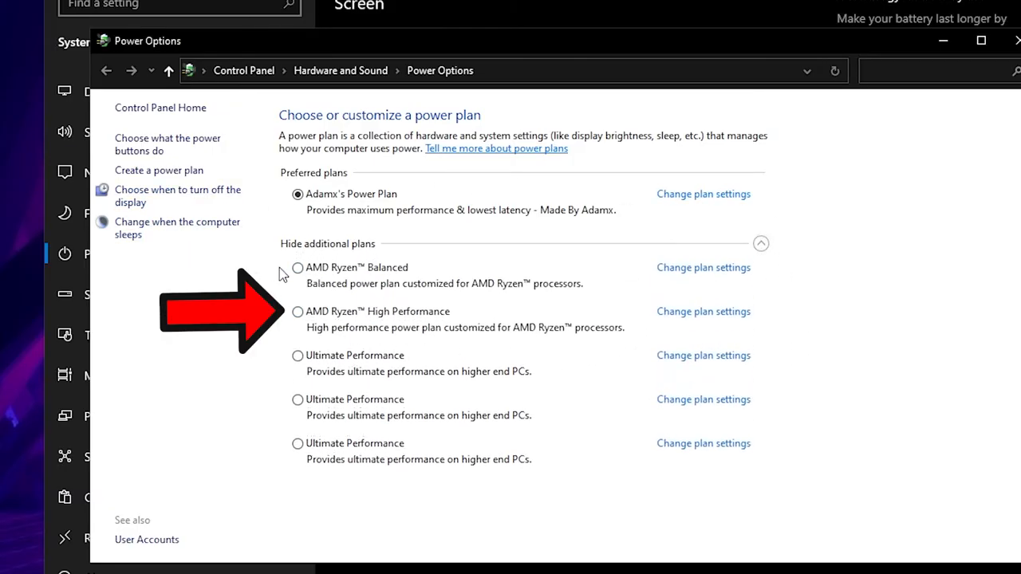
pyautogui.moveTo(373, 288)
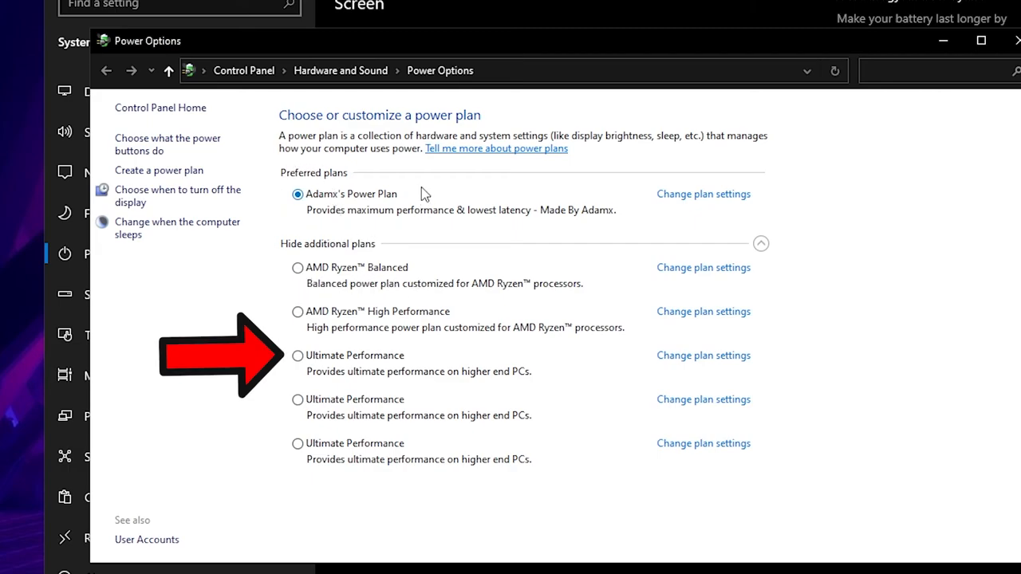
pyautogui.moveTo(562, 226)
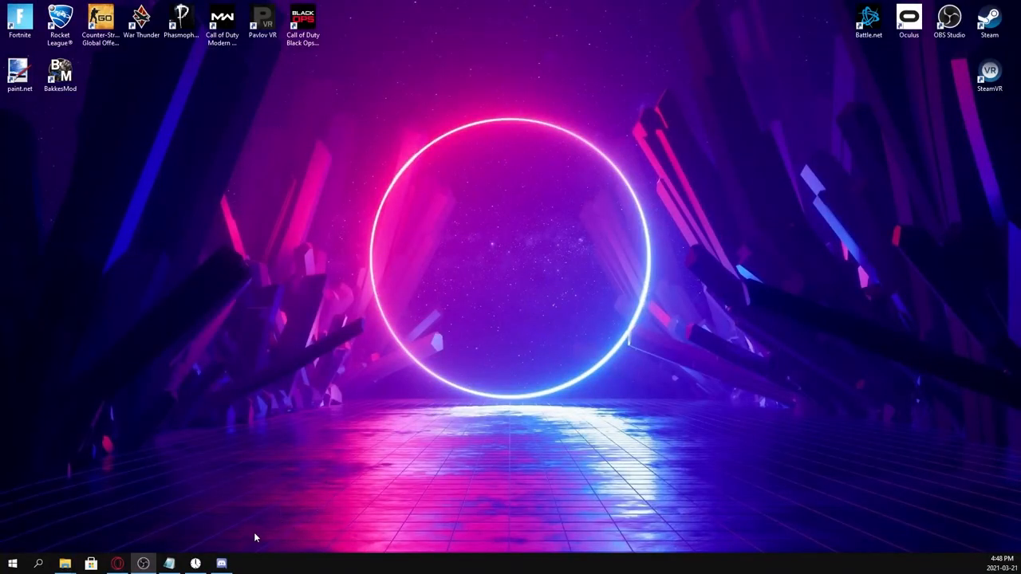
# Step: Open Discord's Appearance settings and scroll to Advanced to confirm Hardware Acceleration is off
pyautogui.click(220, 563)
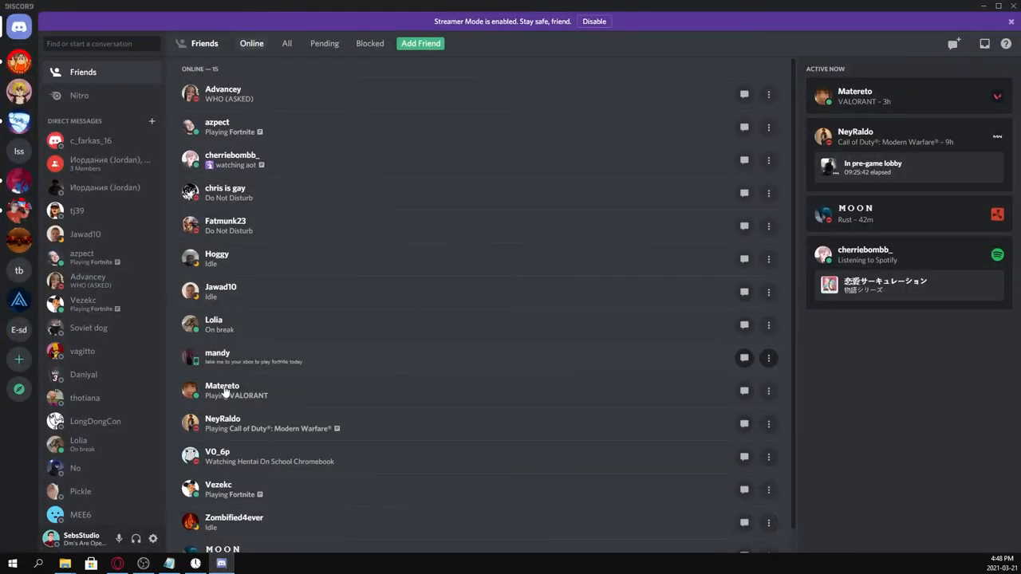
pyautogui.moveTo(153, 539)
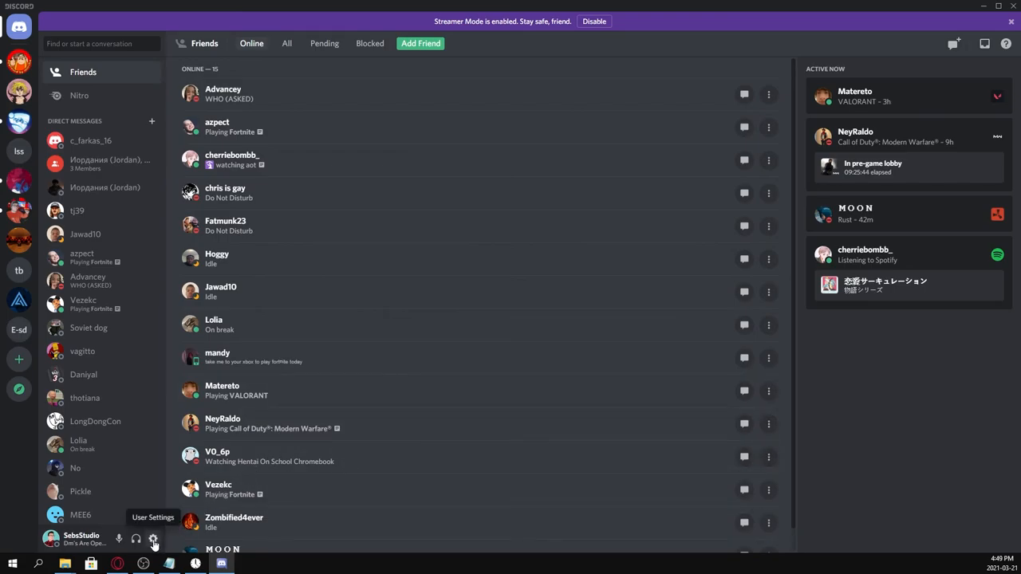
pyautogui.click(153, 539)
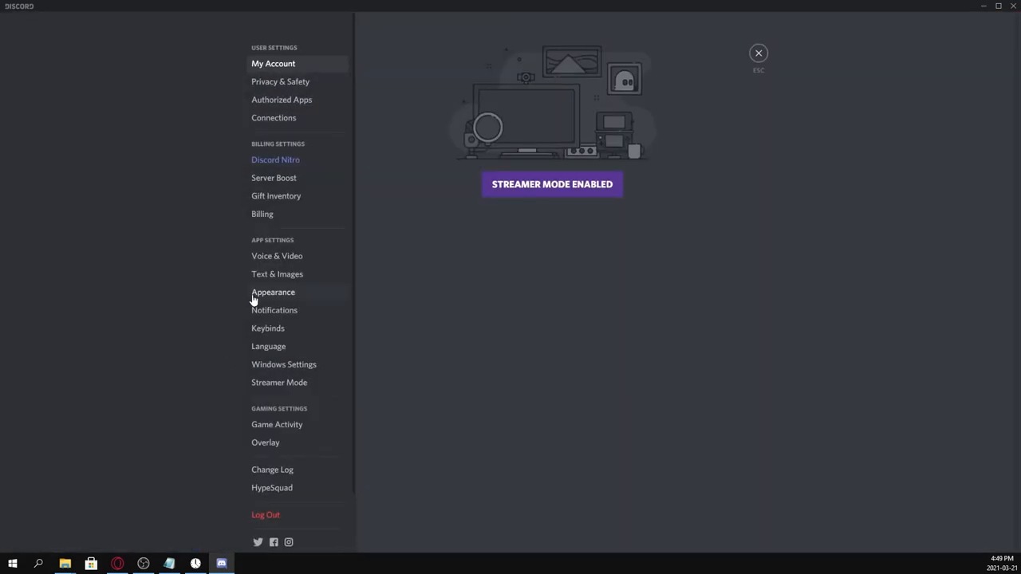
pyautogui.click(273, 292)
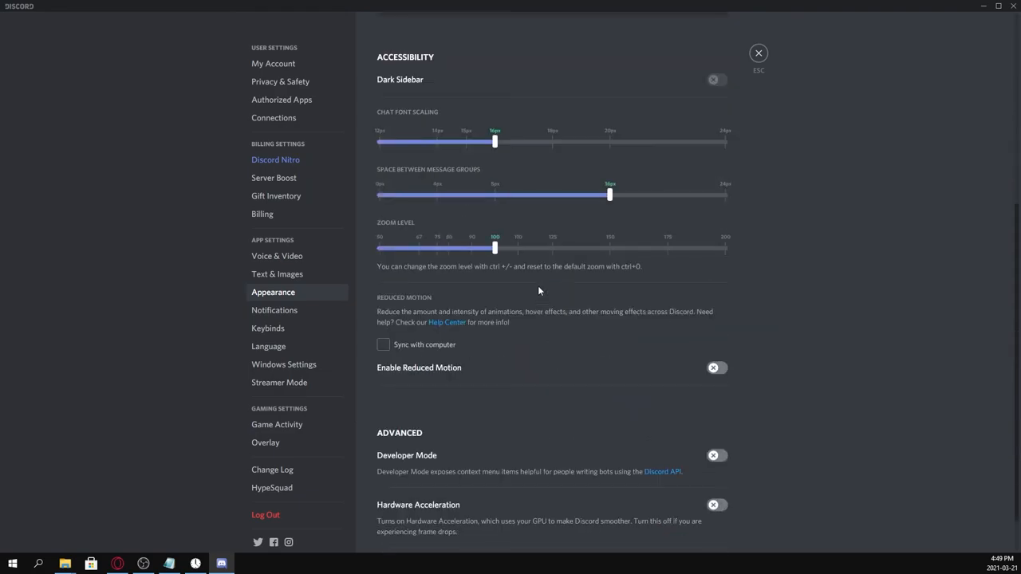
pyautogui.scroll(-3)
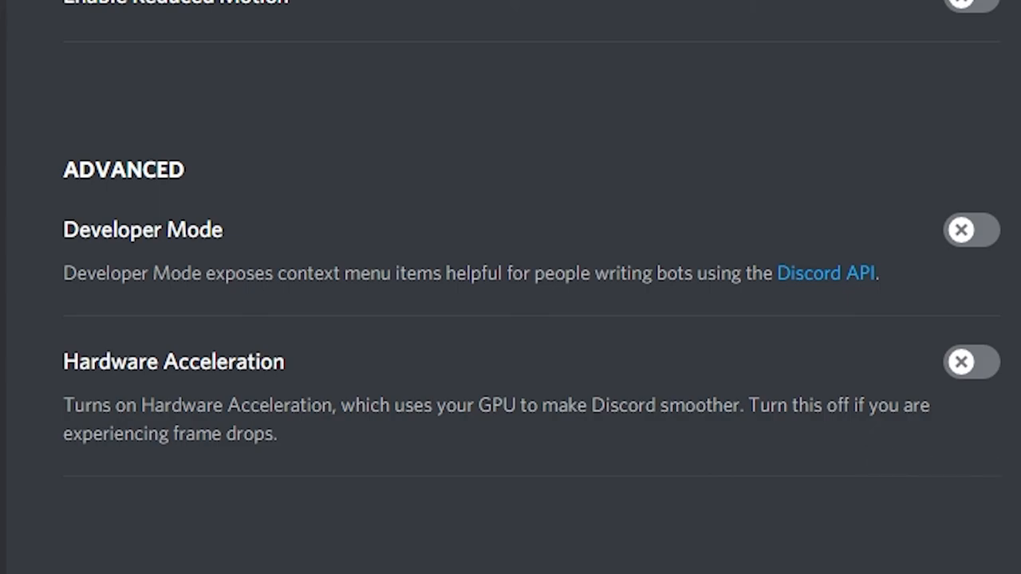
pyautogui.moveTo(911, 429)
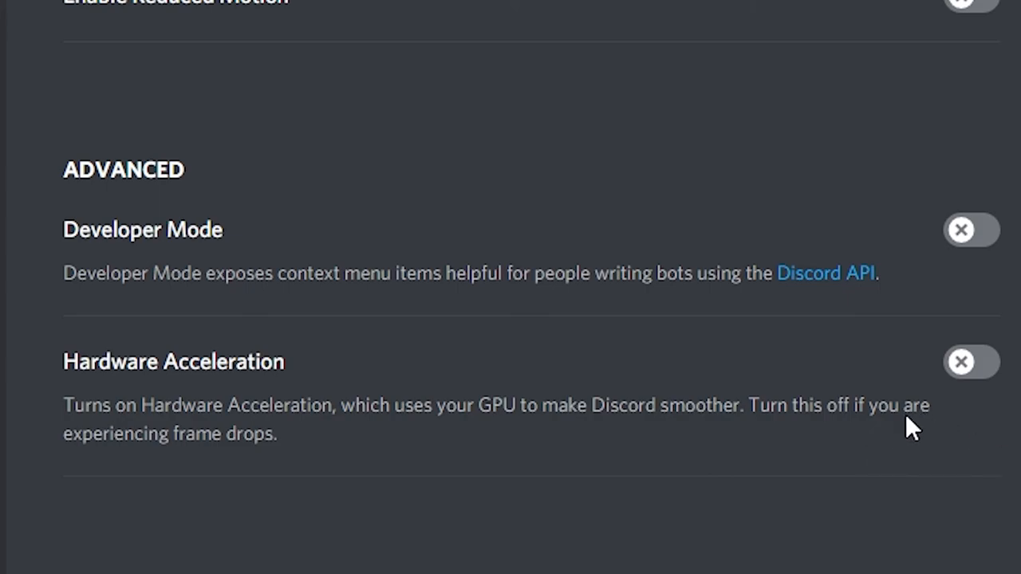
pyautogui.moveTo(900, 430)
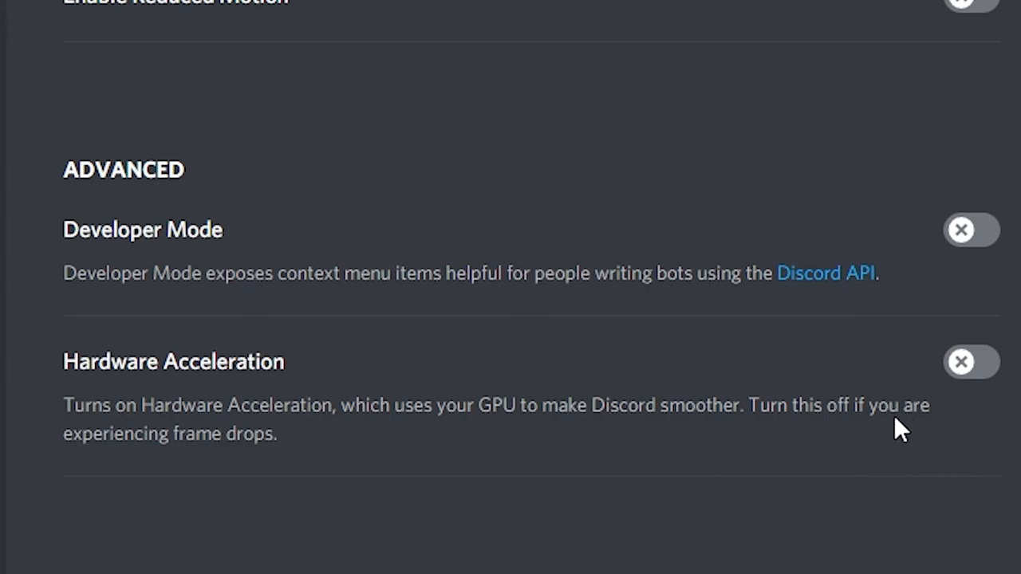
pyautogui.moveTo(936, 436)
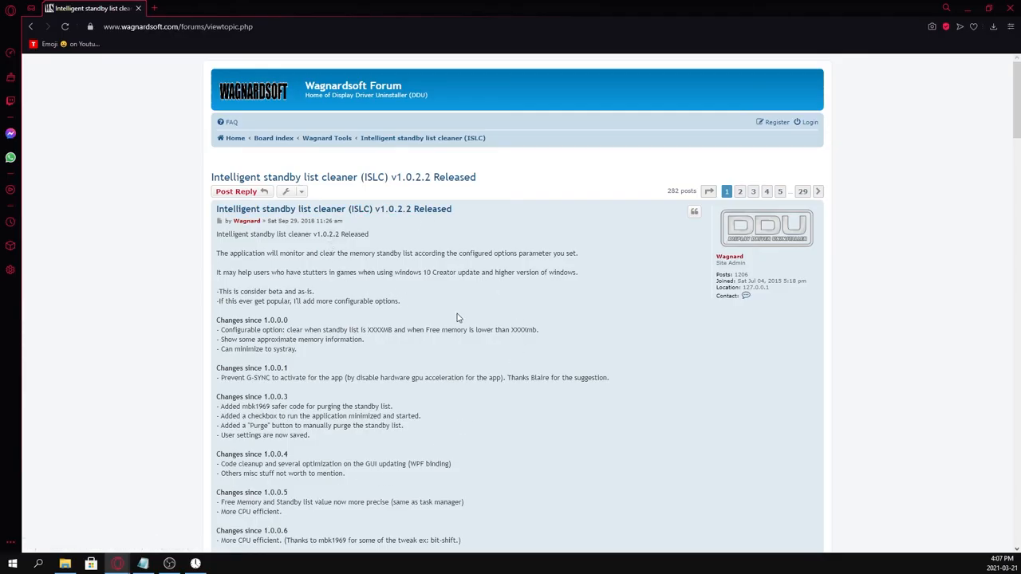
pyautogui.moveTo(440, 224)
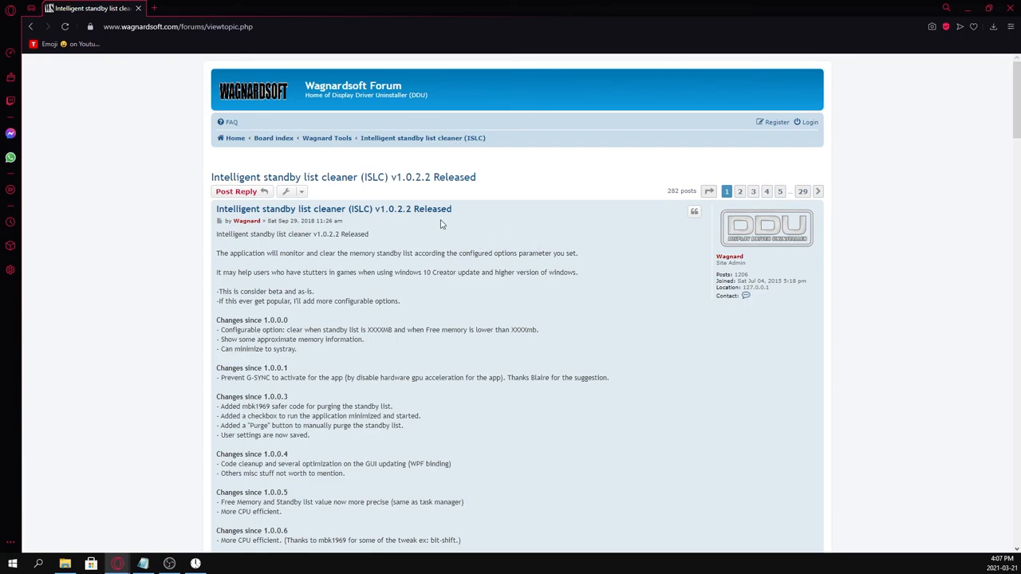
# Step: Download ISLC v1.0.2.2.exe from the Wagnardsoft thread's 'Official Download Here' link
pyautogui.scroll(-3)
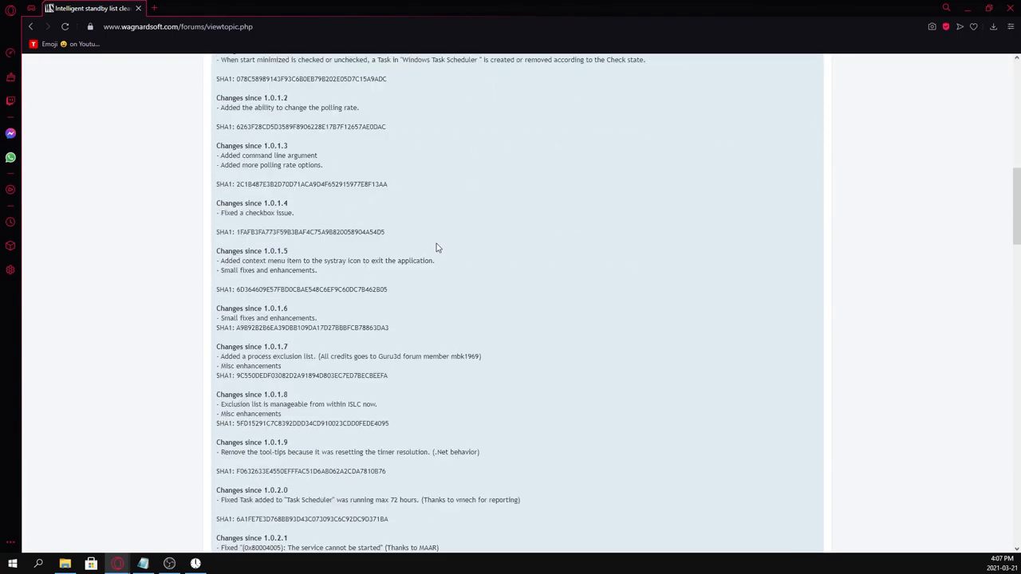
pyautogui.scroll(-3)
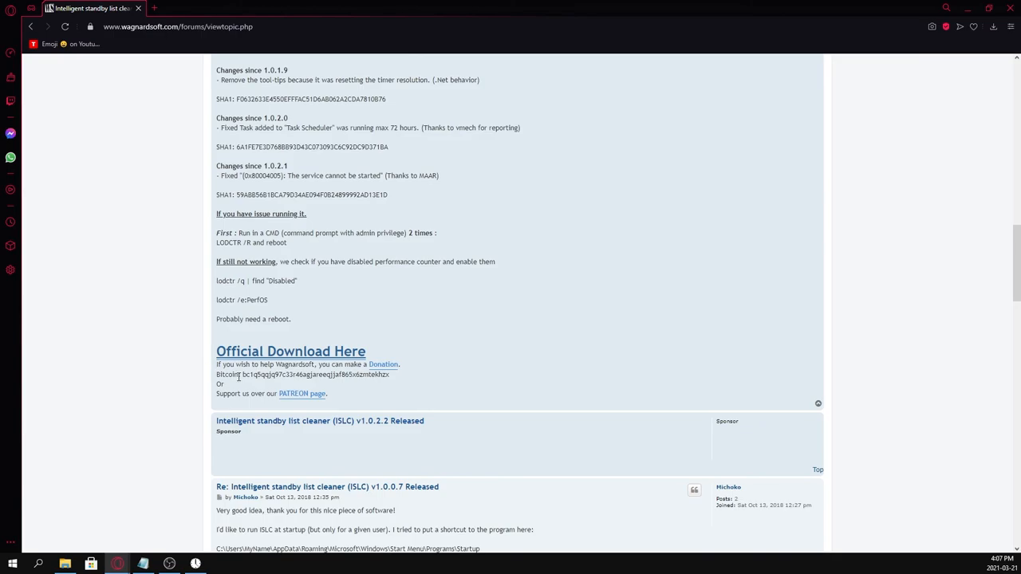
pyautogui.click(291, 351)
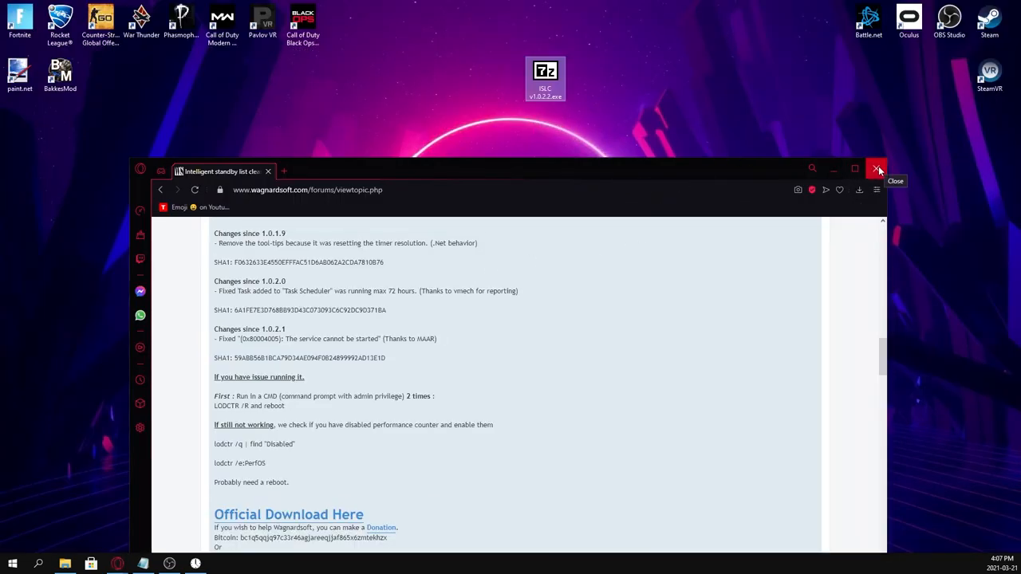
# Step: Close Opera GX, open the ISLC v1.0.2.2 package and run the cleaner as administrator
pyautogui.click(877, 169)
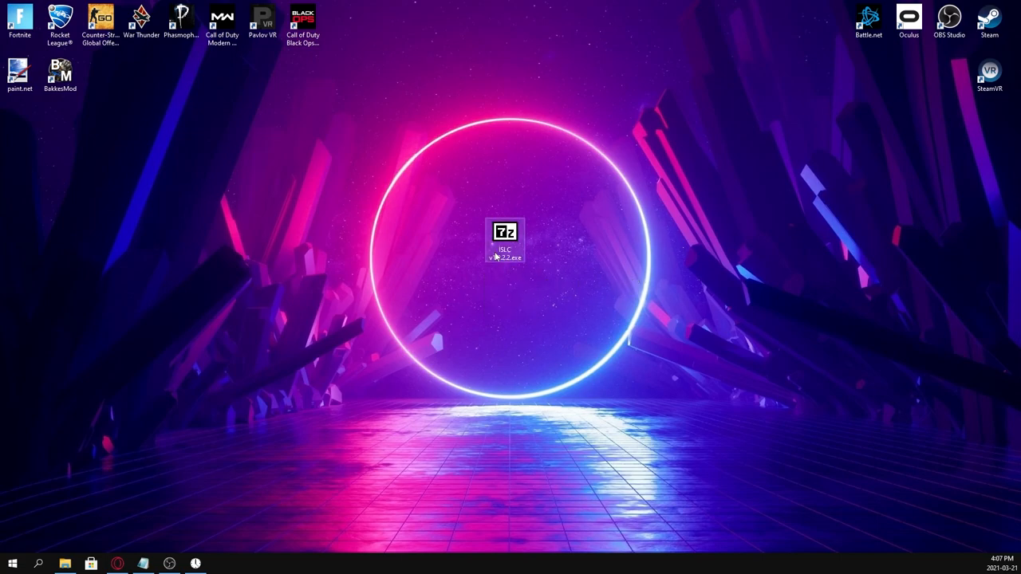
pyautogui.doubleClick(504, 237)
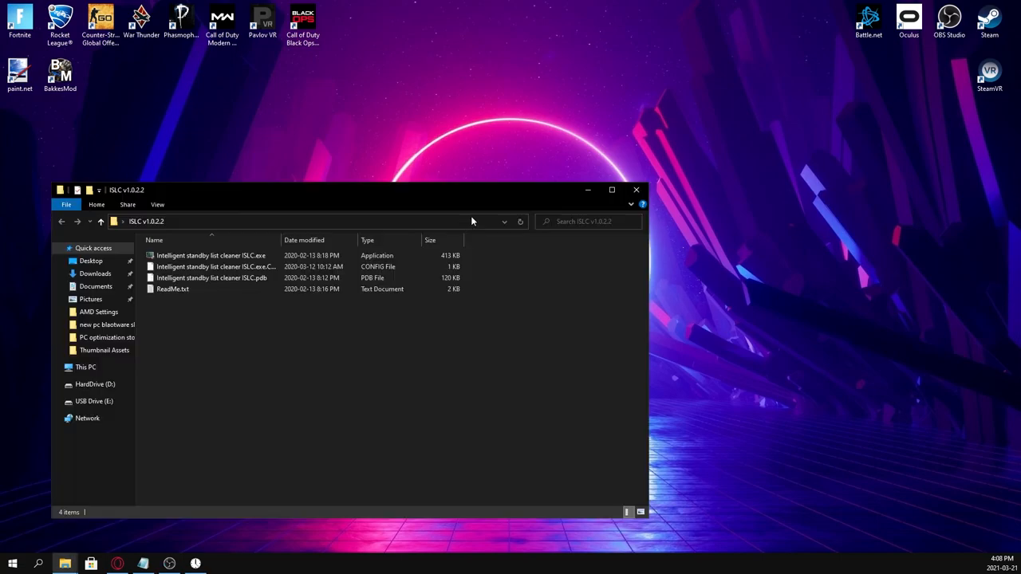
pyautogui.moveTo(126, 189); pyautogui.dragTo(303, 132)
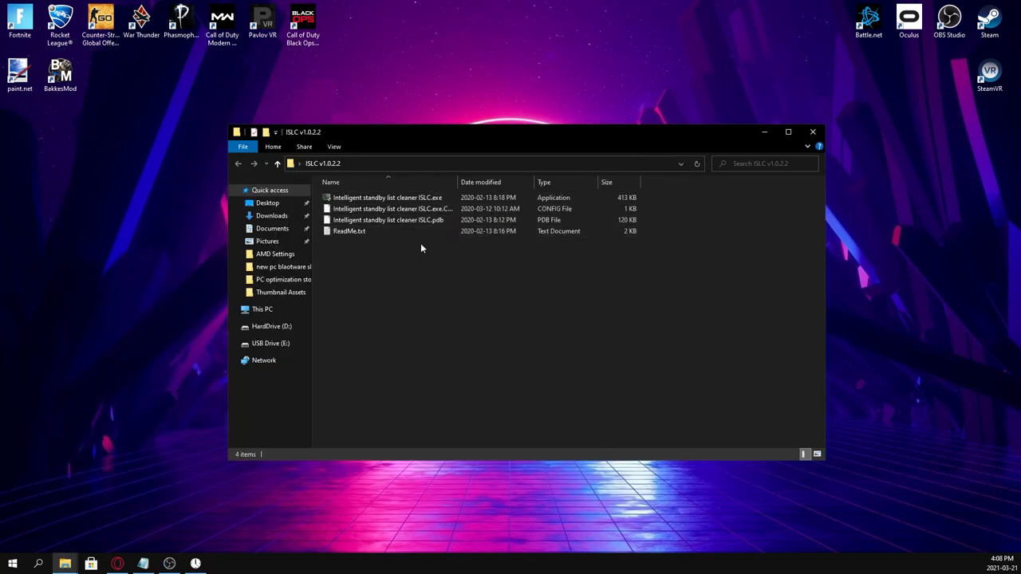
pyautogui.click(387, 197)
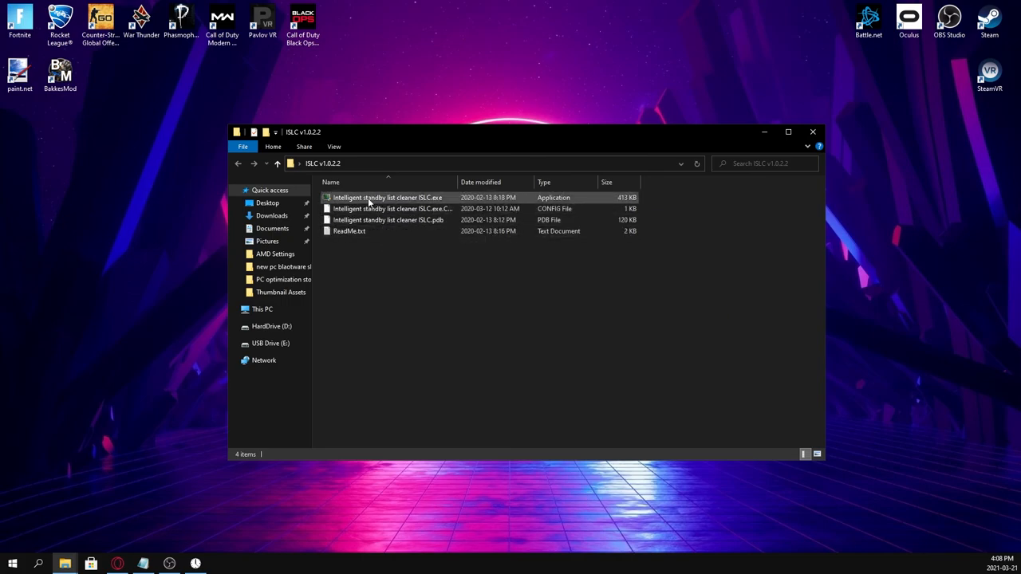
pyautogui.rightClick(387, 197)
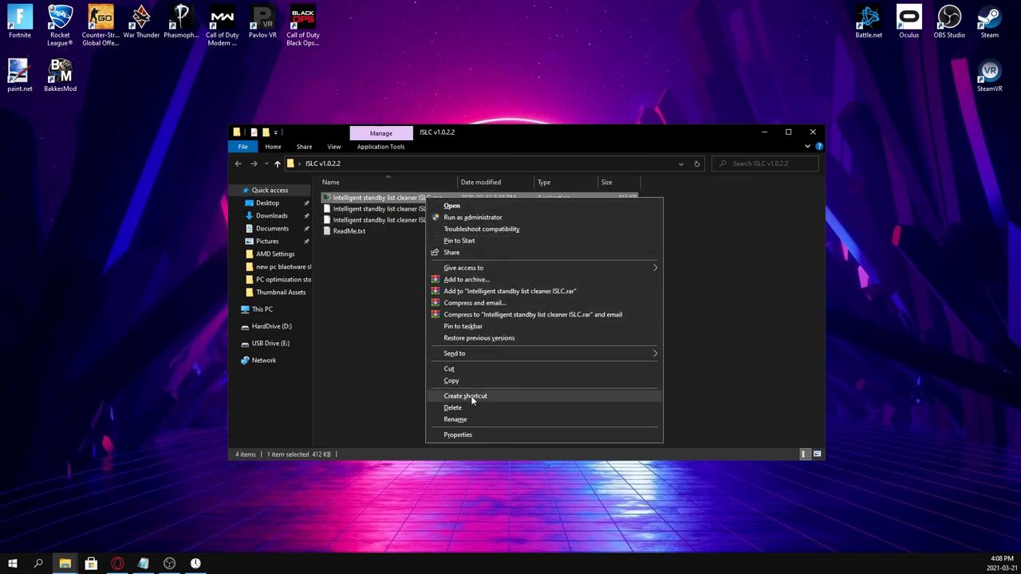
pyautogui.click(465, 395)
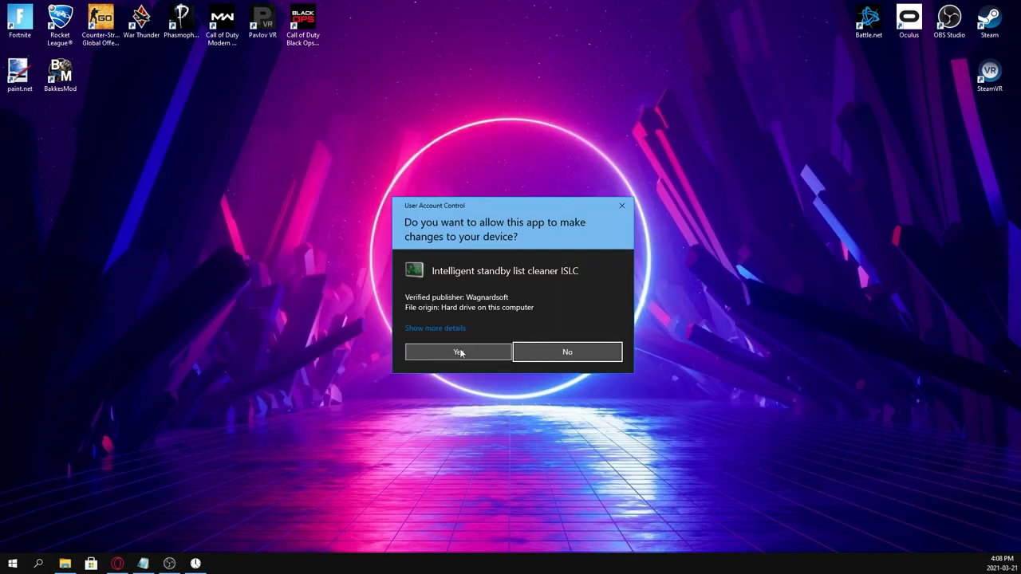
# Step: Approve the UAC prompt, set the free-memory threshold to 8,157 MB, and enable launch on logon
pyautogui.click(457, 351)
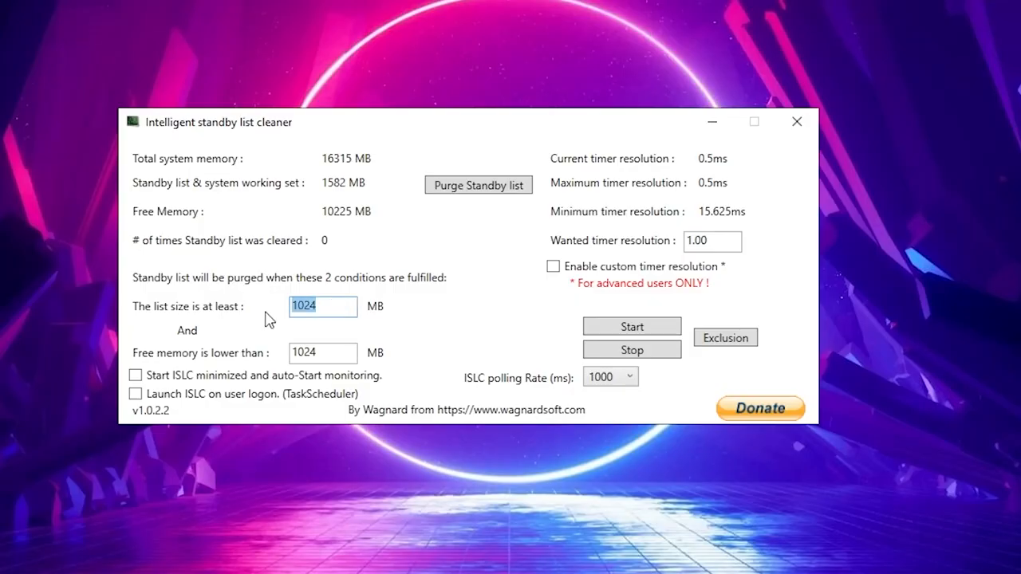
pyautogui.moveTo(271, 327)
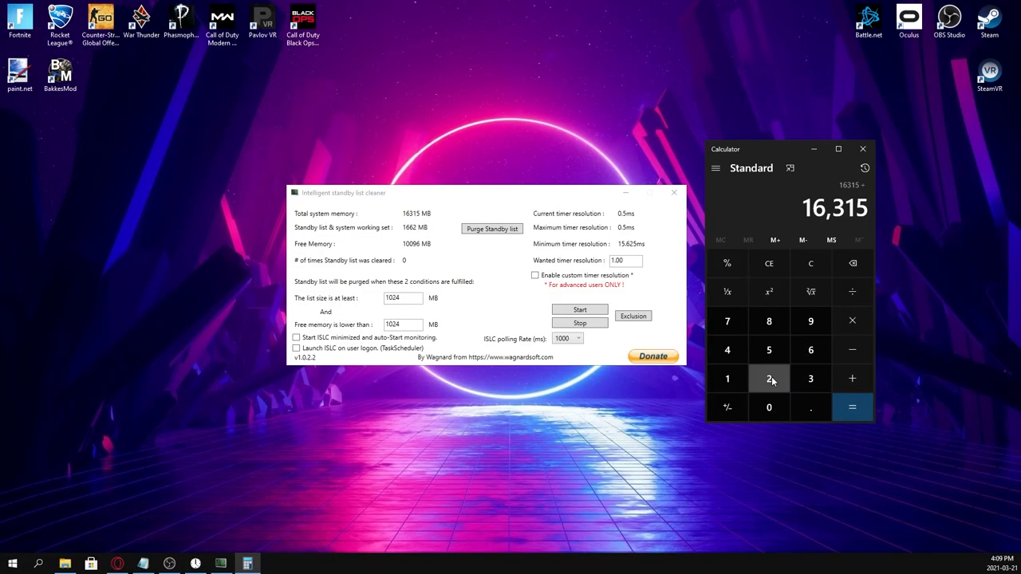
pyautogui.click(851, 407)
pyautogui.write('8,157')
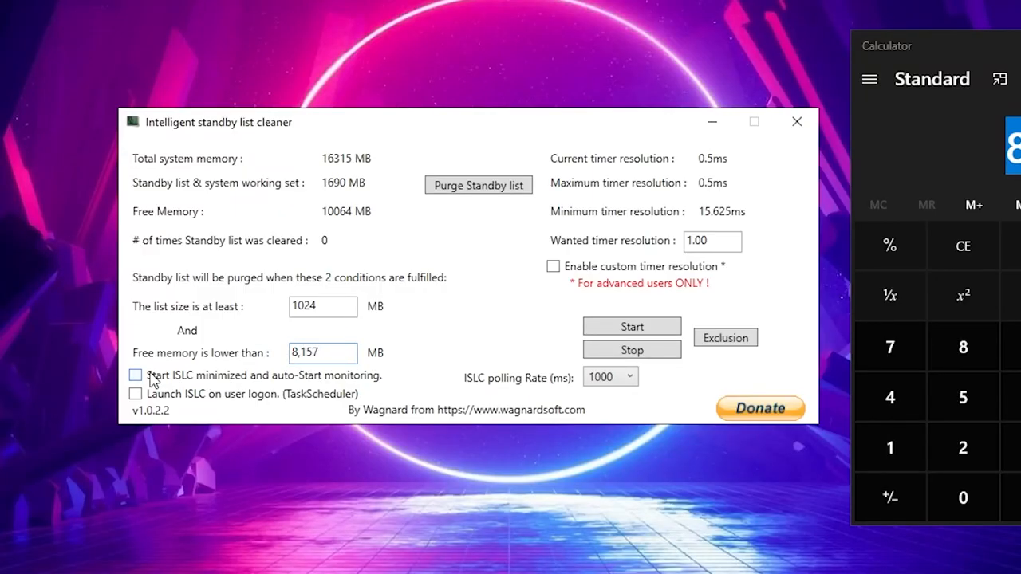
pyautogui.click(136, 394)
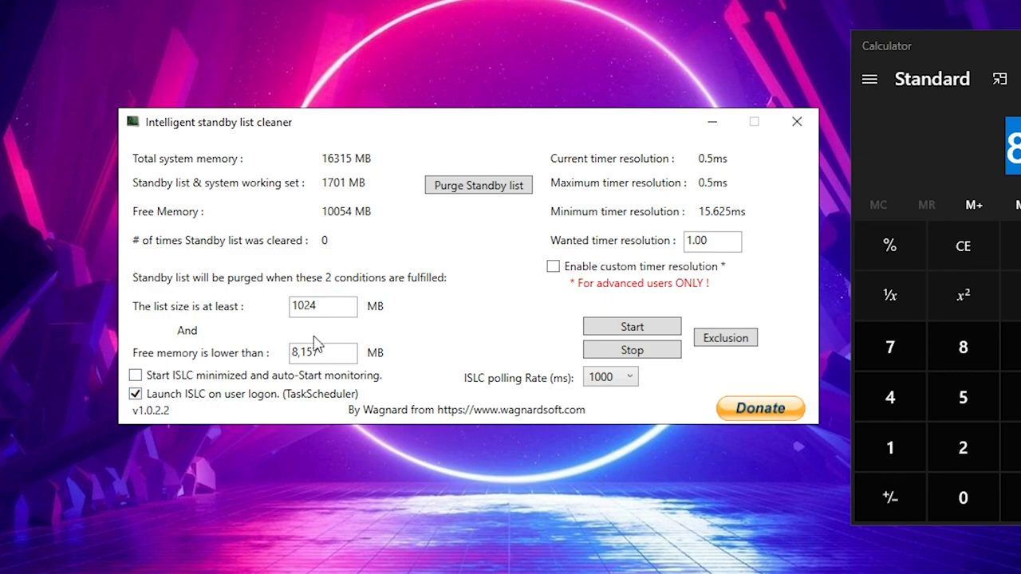
# Step: Keep the 1000 ms polling rate, request 0.50 timer resolution, and purge the standby list
pyautogui.click(610, 375)
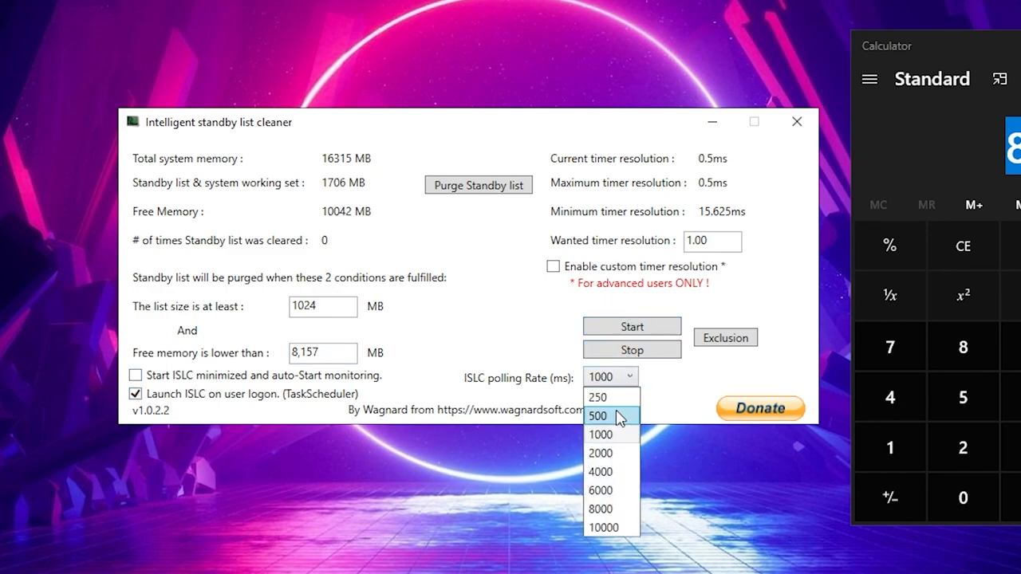
pyautogui.click(599, 434)
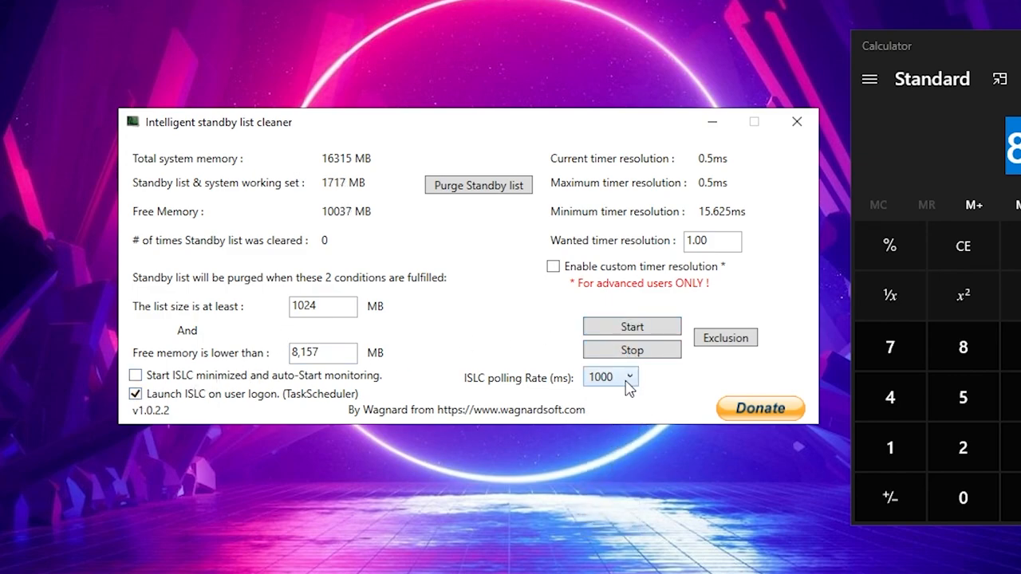
pyautogui.click(609, 377)
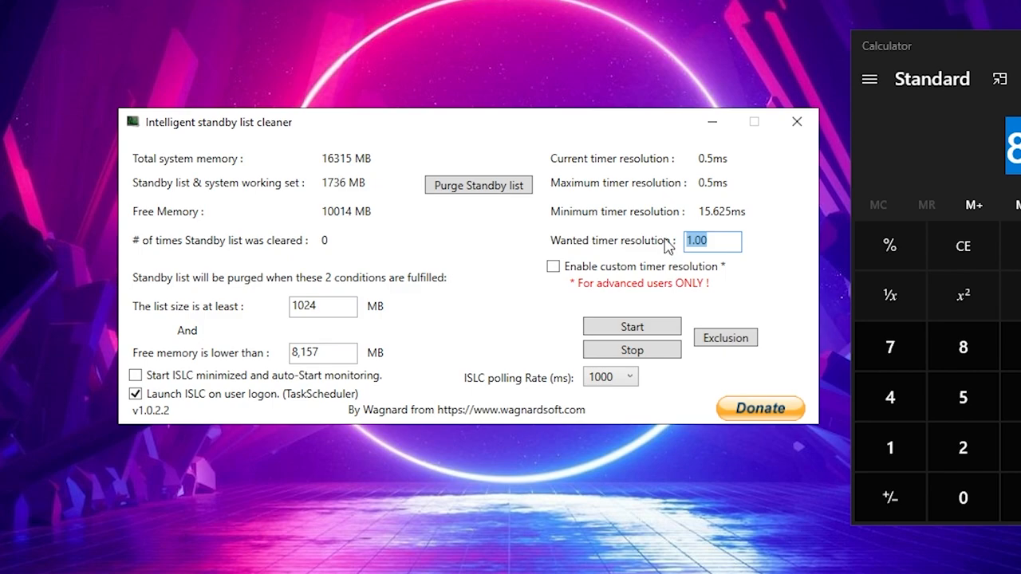
pyautogui.write('0.50')
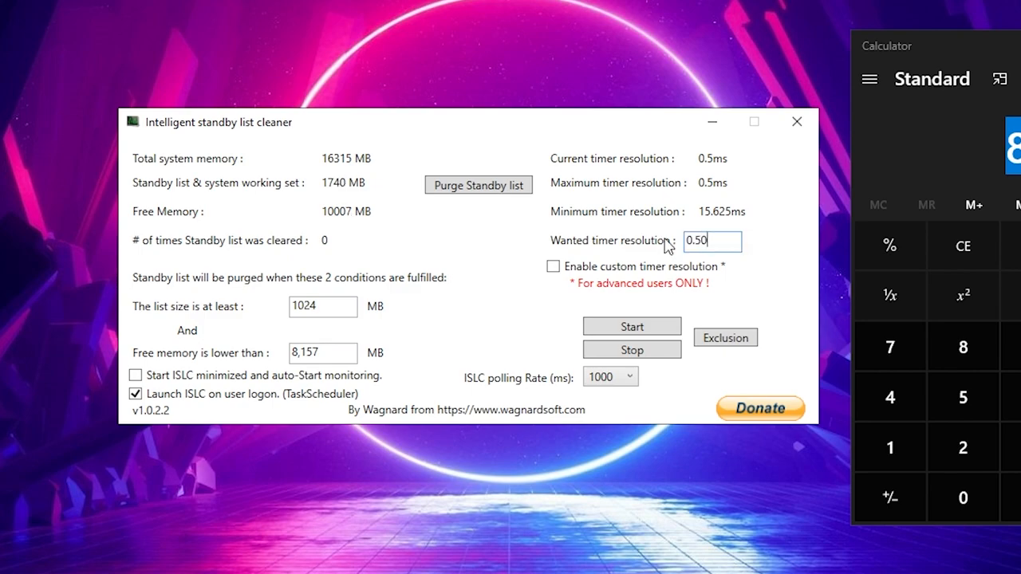
pyautogui.click(478, 185)
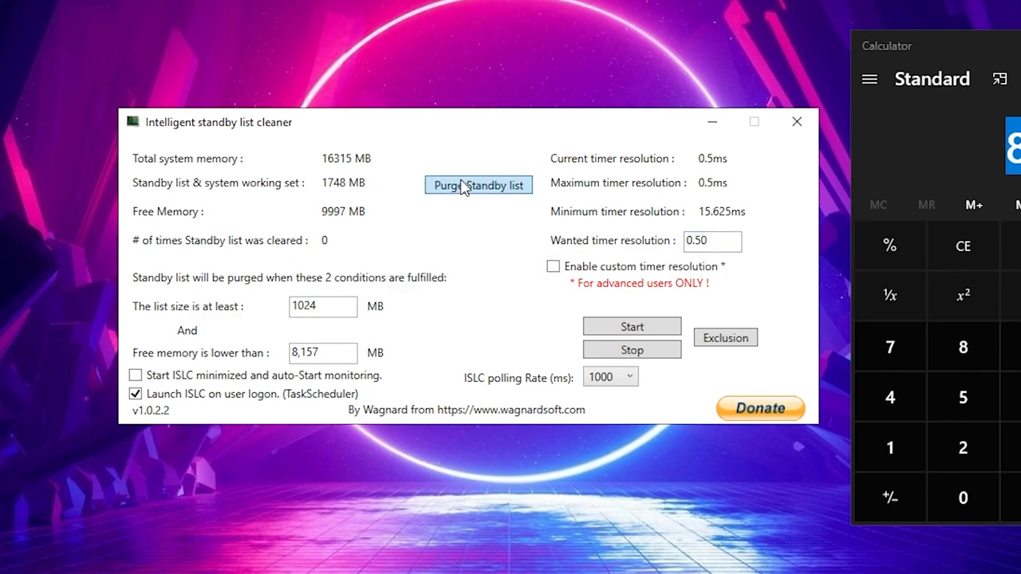